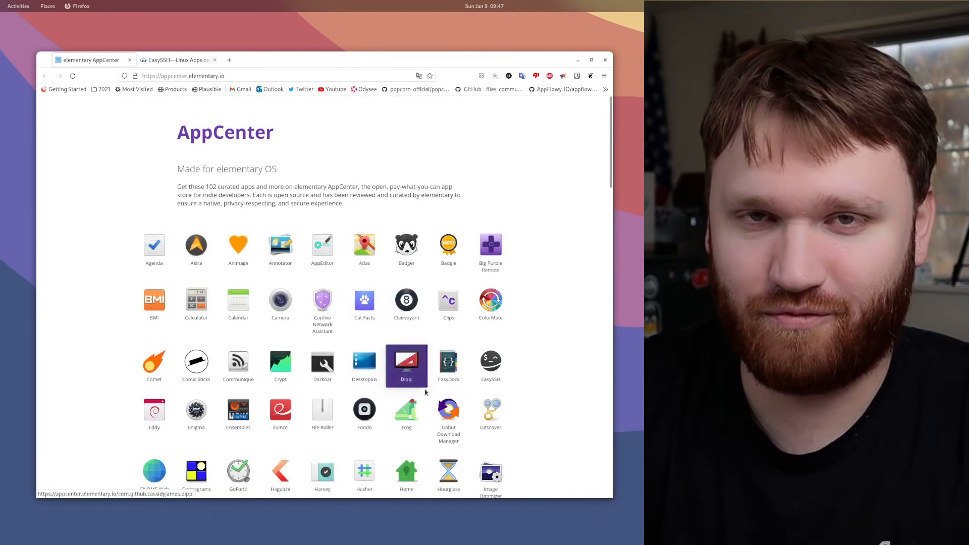
View the EasySSH detail page on elementary AppCenter, an SSH connection manager at $4.
left_click(491, 364)
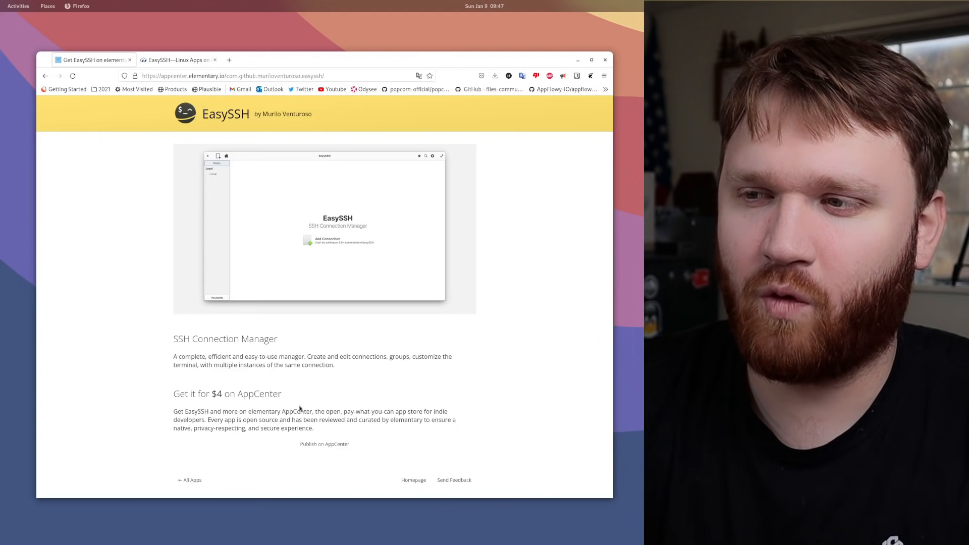
left_click_drag(175, 357, 323, 444)
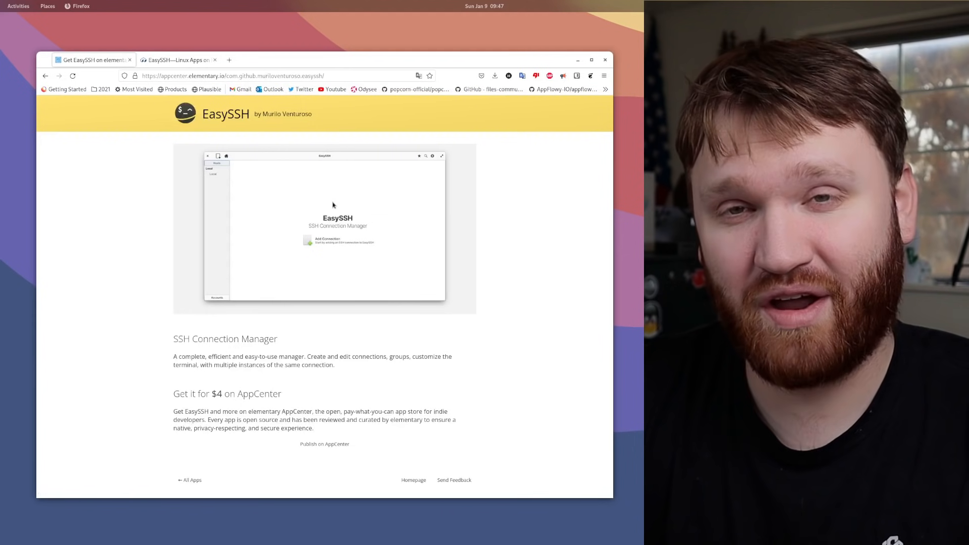
Review the Flathub EasySSH page's flatpak install and run commands.
left_click(178, 59)
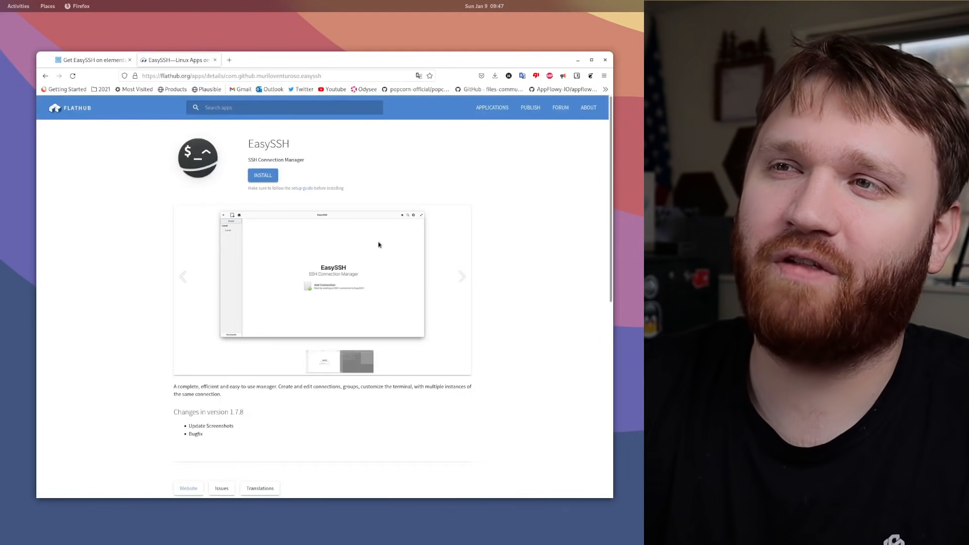
scroll("down", 3)
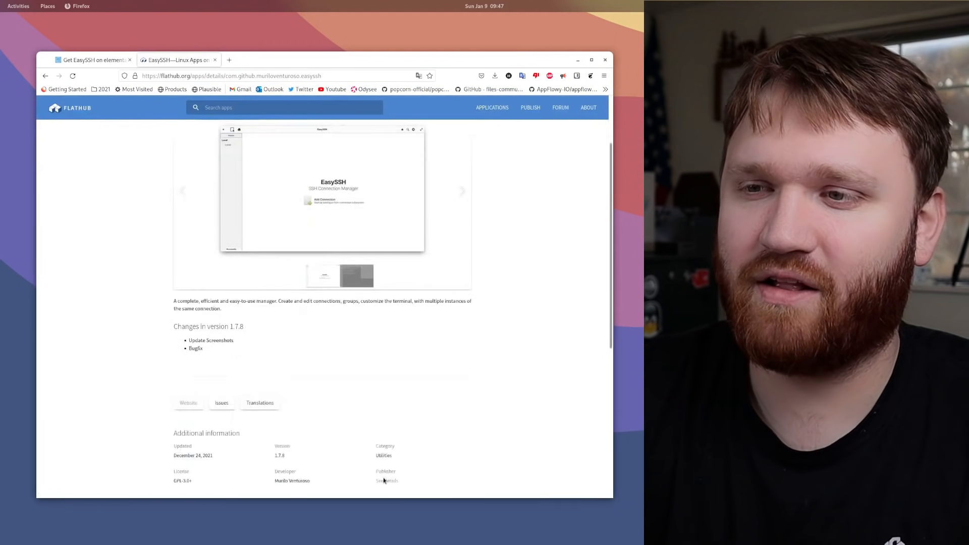
scroll("down", 3)
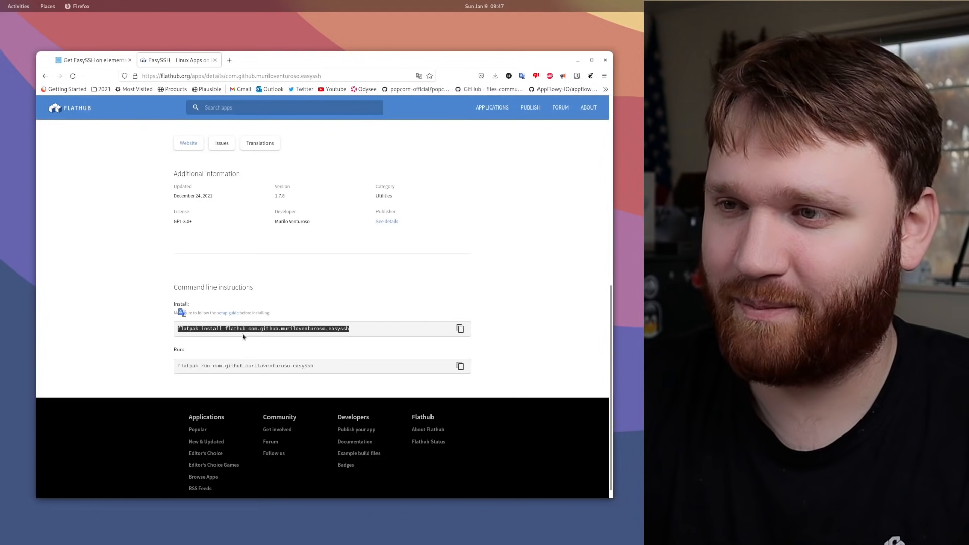
scroll("up", 3)
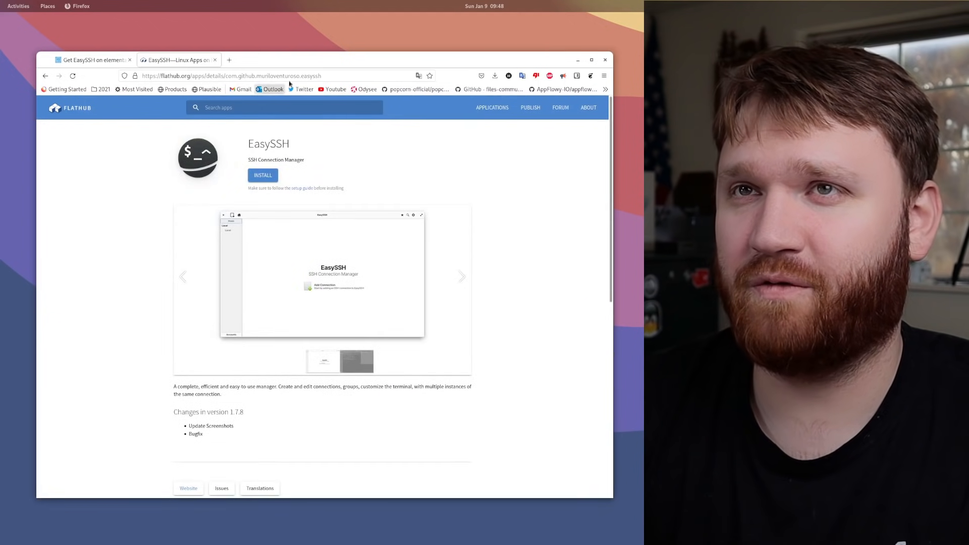
left_click(577, 59)
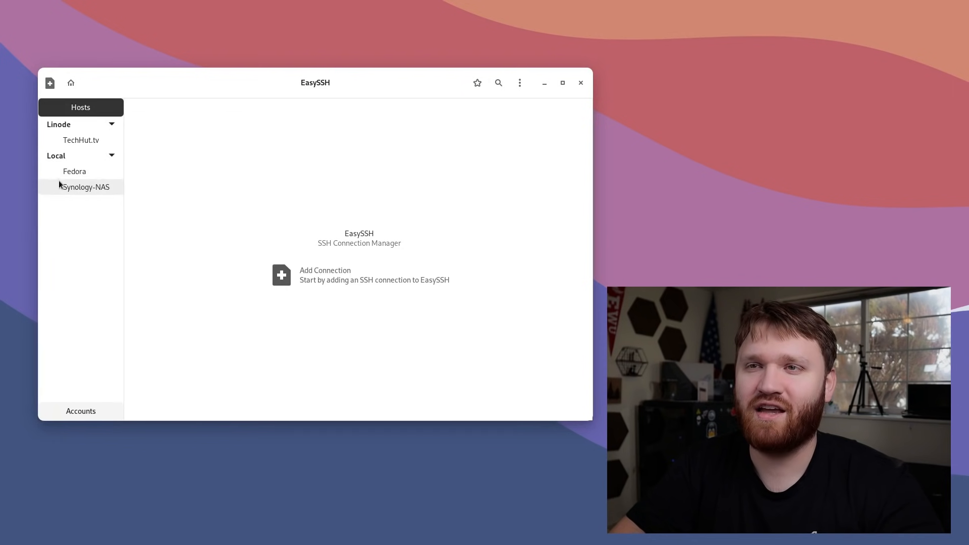
mouse_move(87, 224)
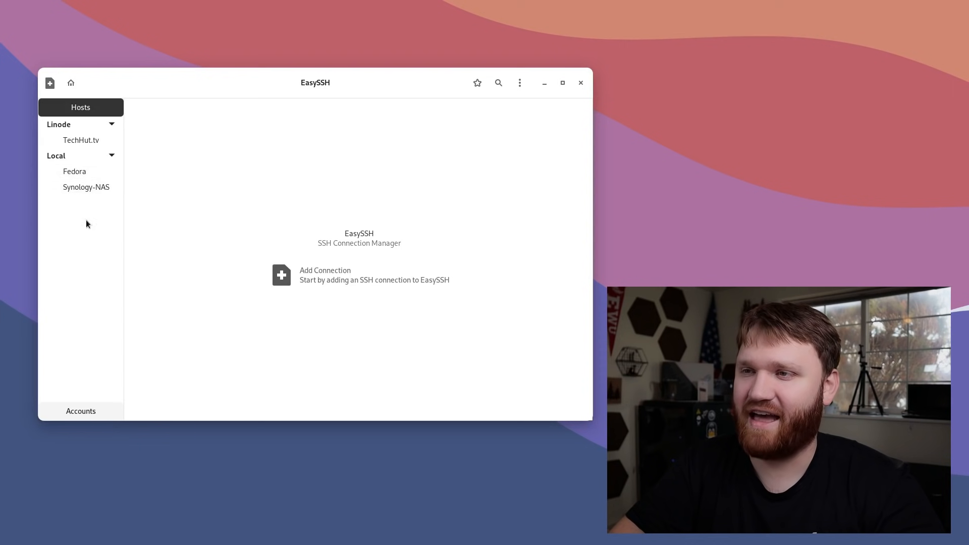
mouse_move(476, 82)
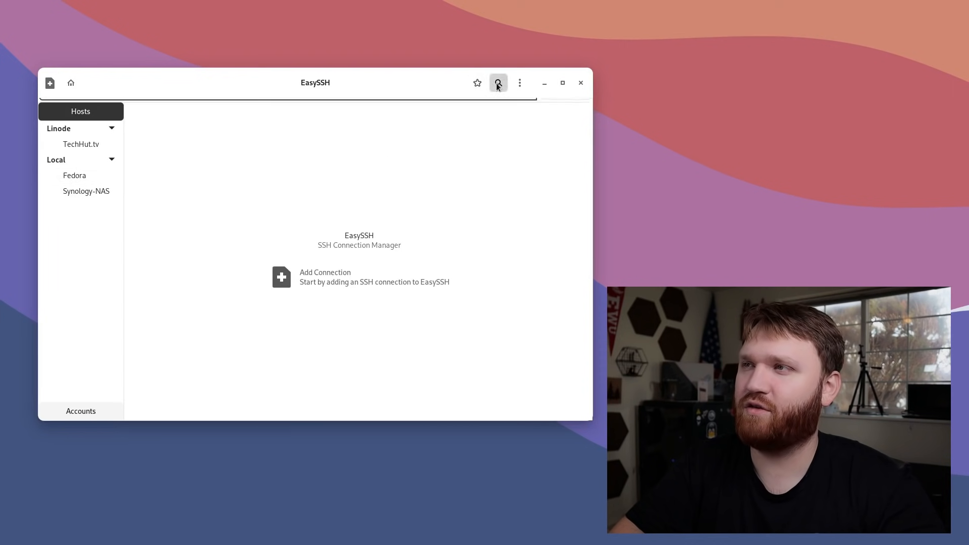
Show the host find bar in the EasySSH header.
left_click(519, 81)
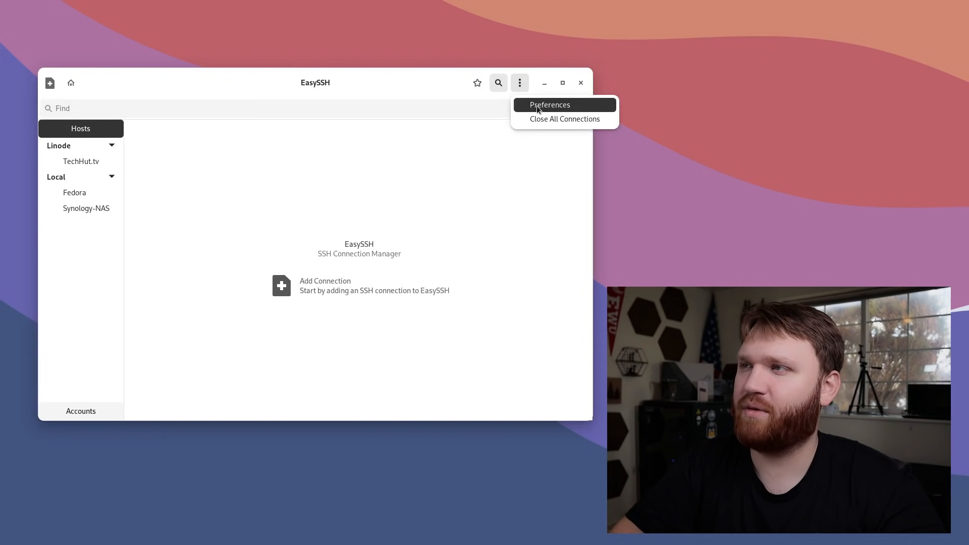
left_click(549, 104)
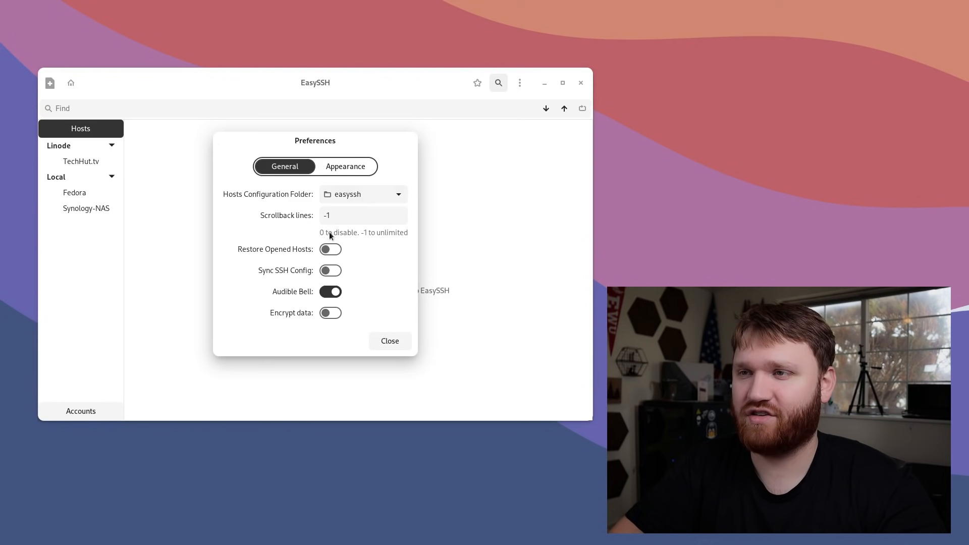
mouse_move(303, 250)
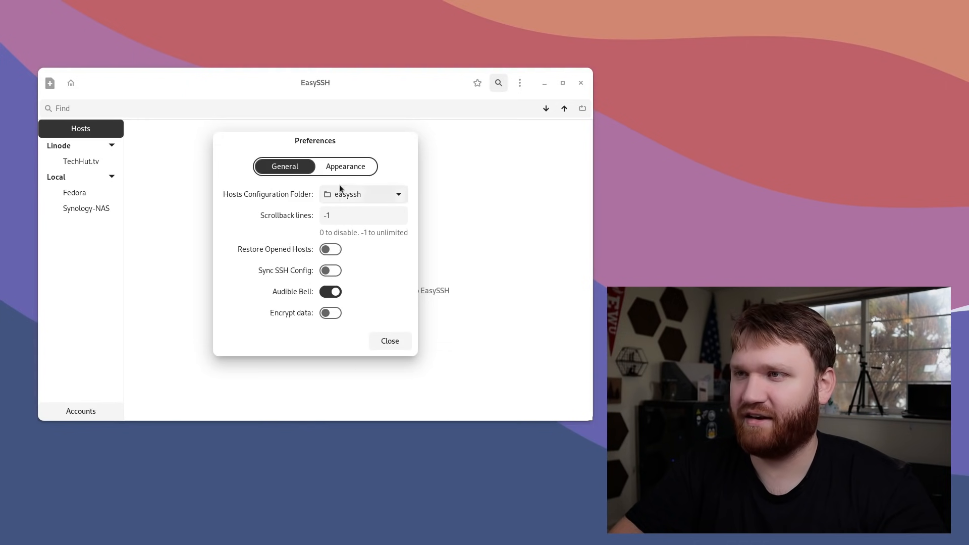
left_click(345, 167)
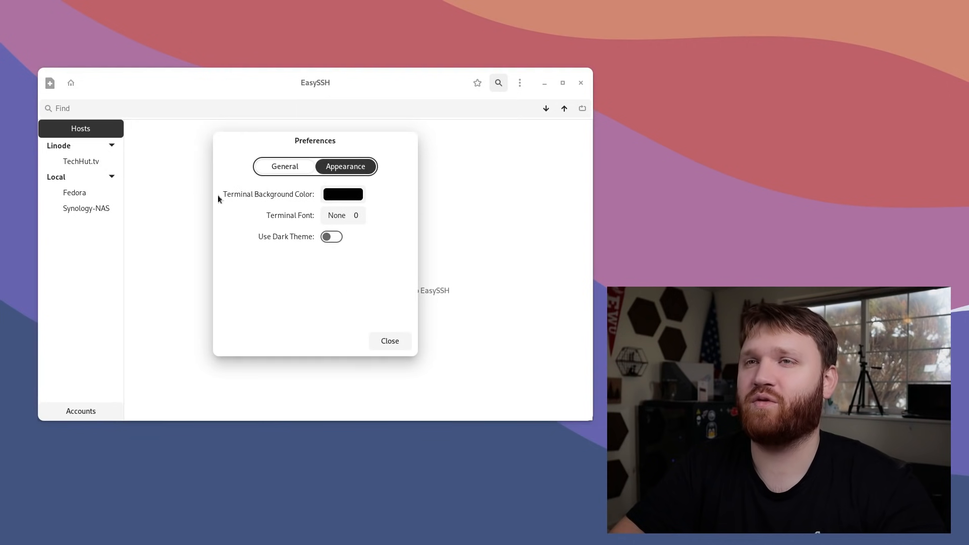
left_click(342, 194)
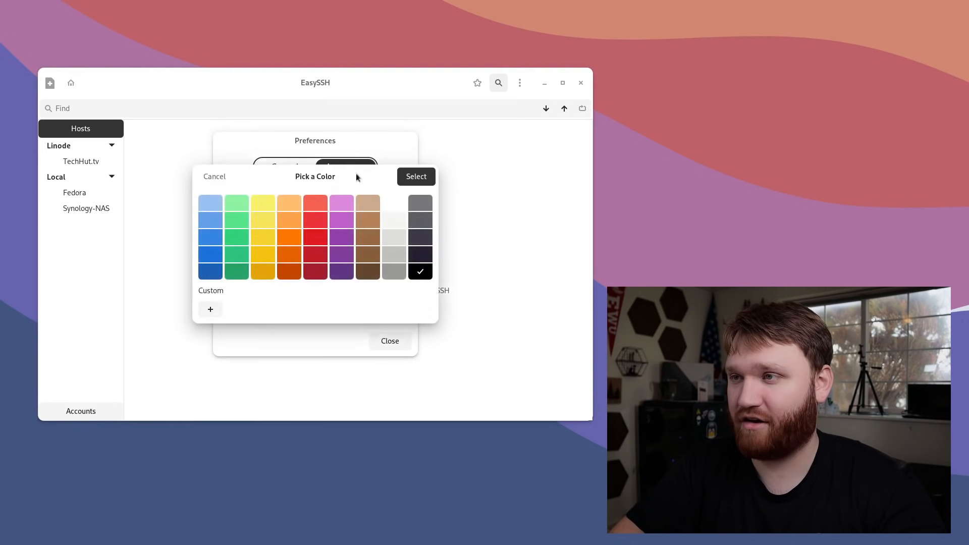
left_click(415, 175)
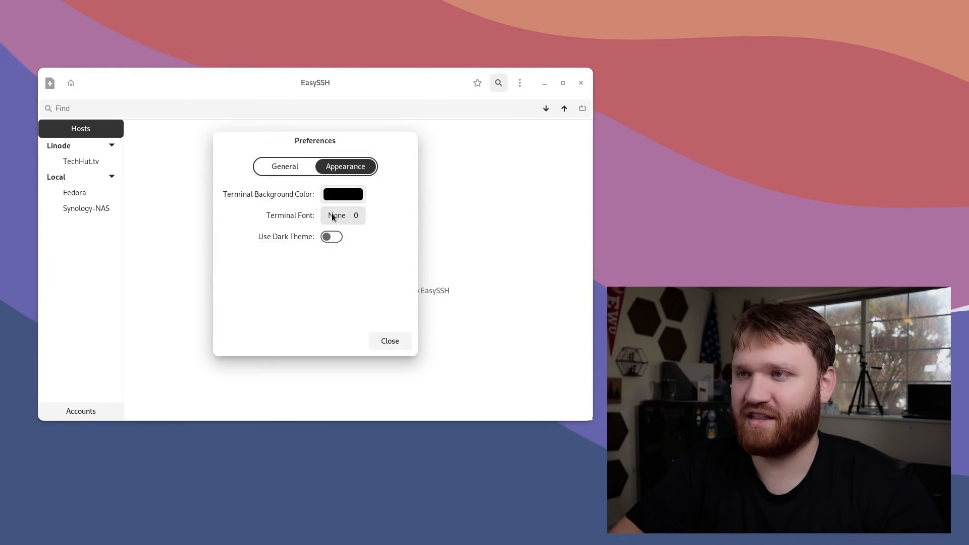
left_click(342, 215)
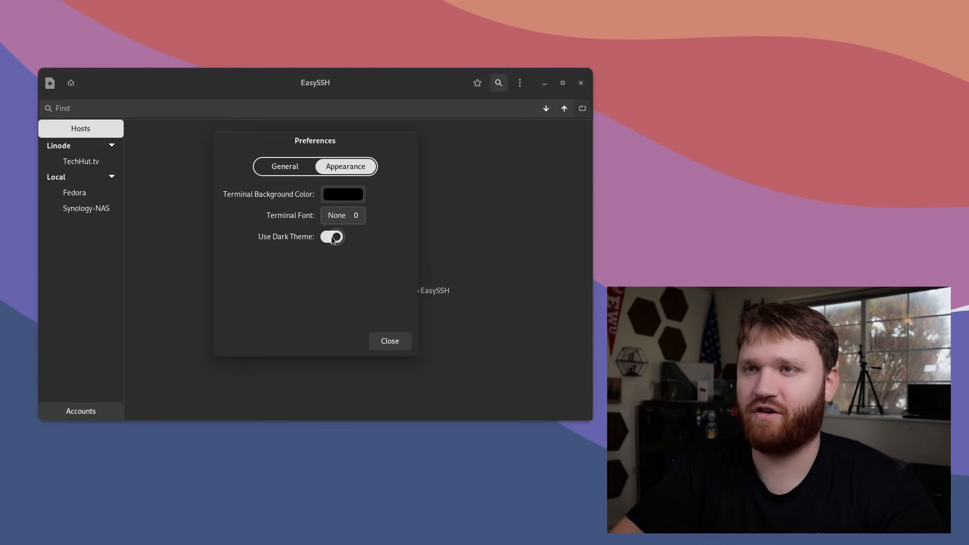
left_click(332, 236)
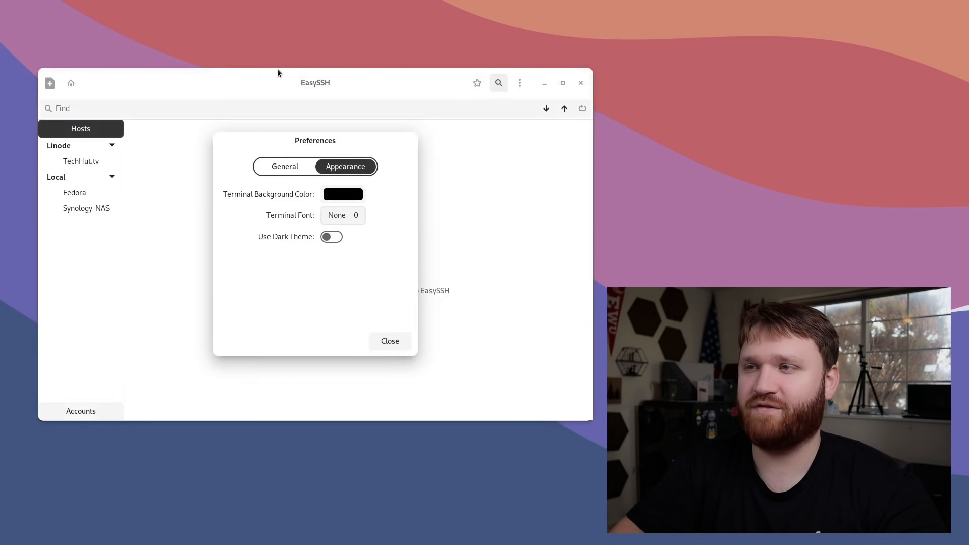
mouse_move(373, 219)
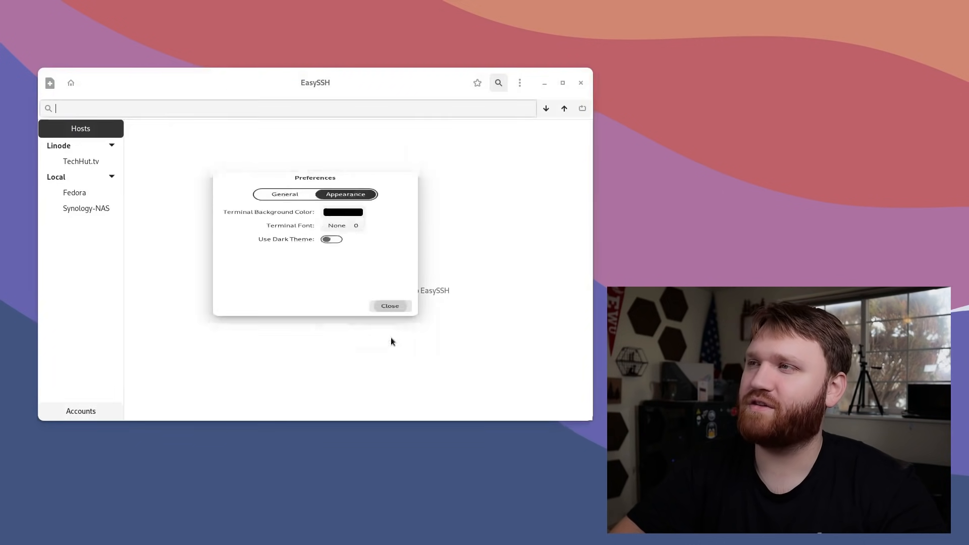
left_click(389, 306)
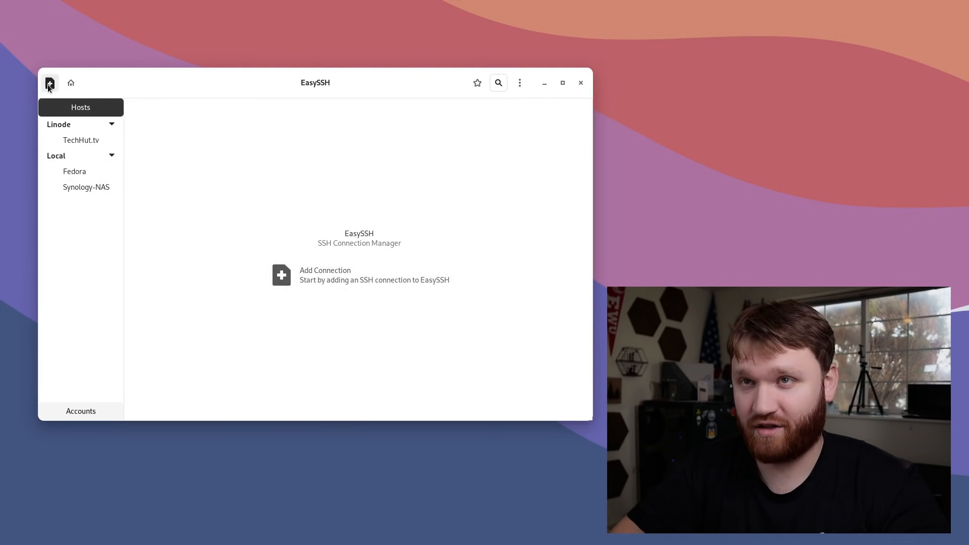
mouse_move(49, 83)
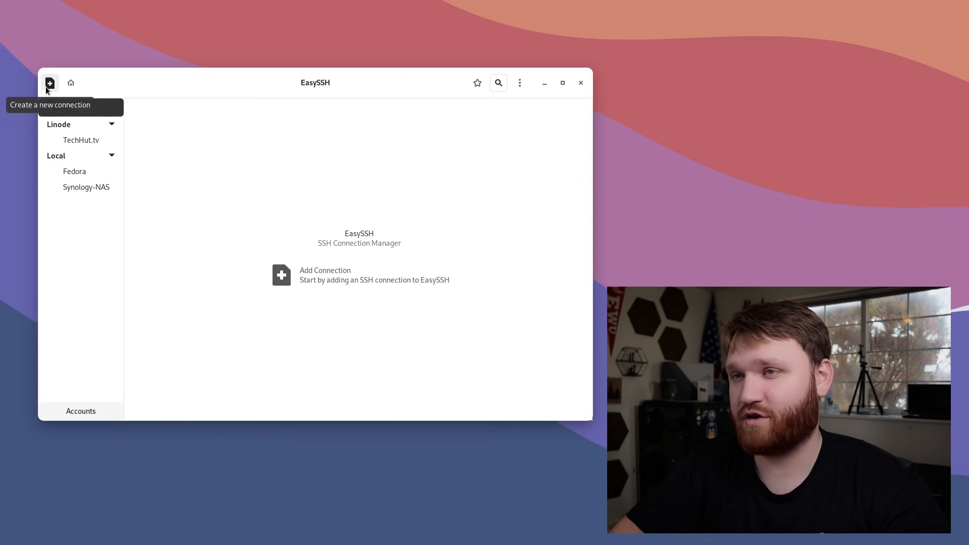
Start a new connection named forum.techhut in group Linode.
left_click(50, 81)
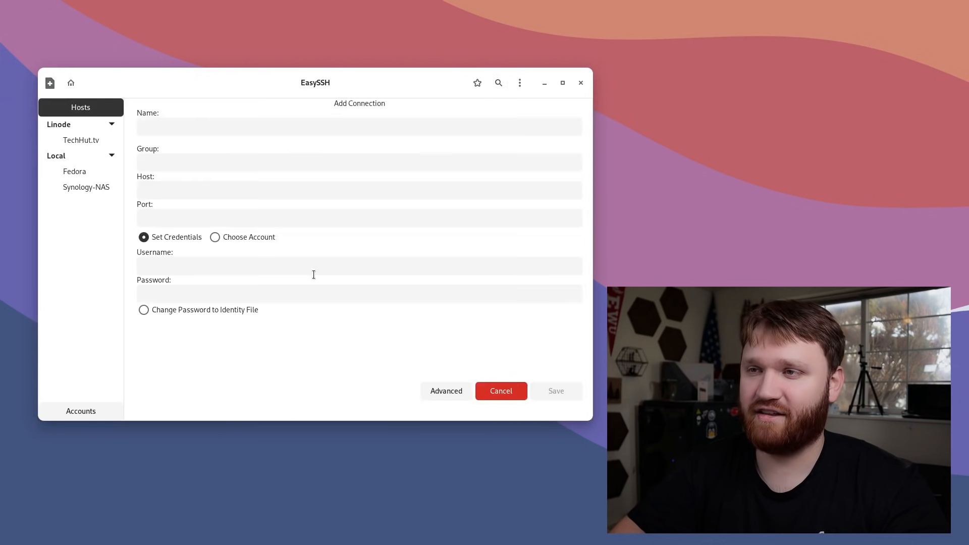
left_click(359, 127)
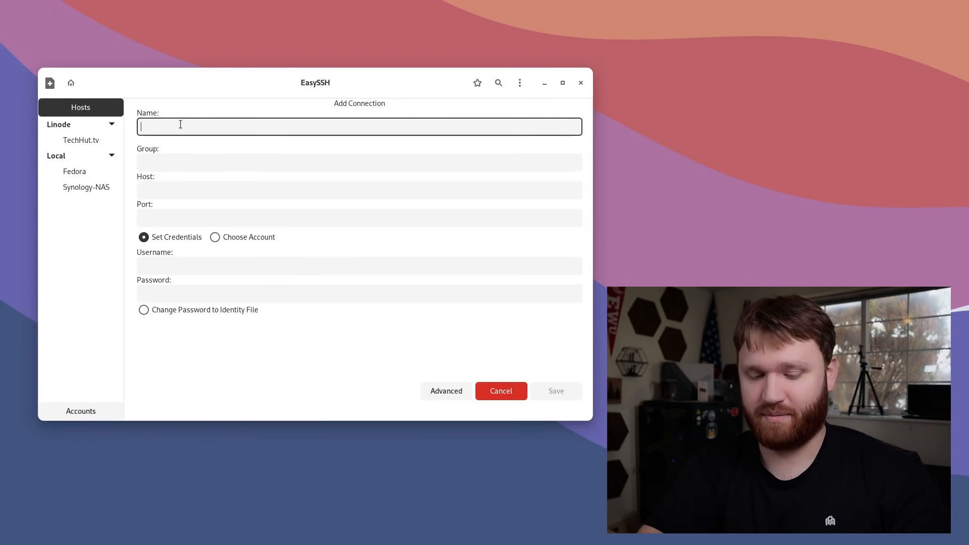
type("forum")
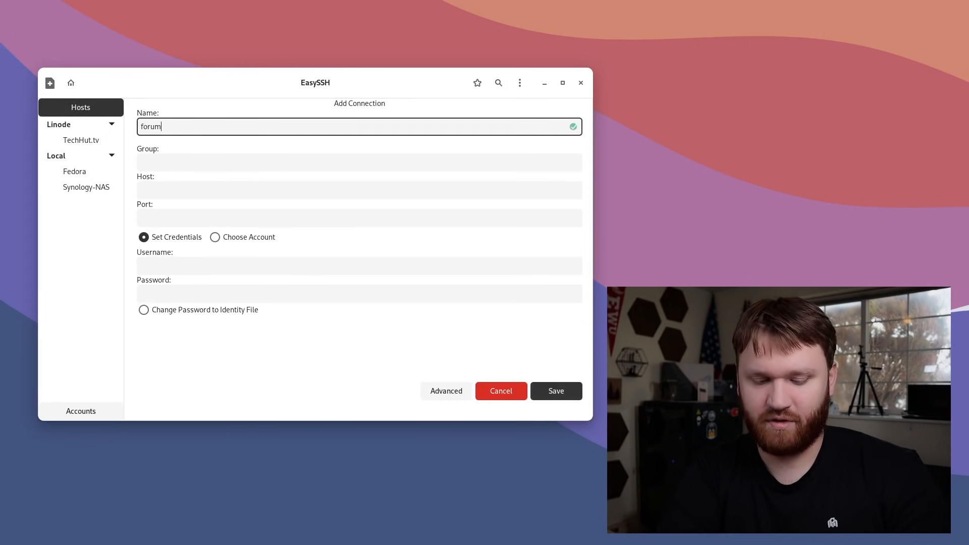
type(".techhut")
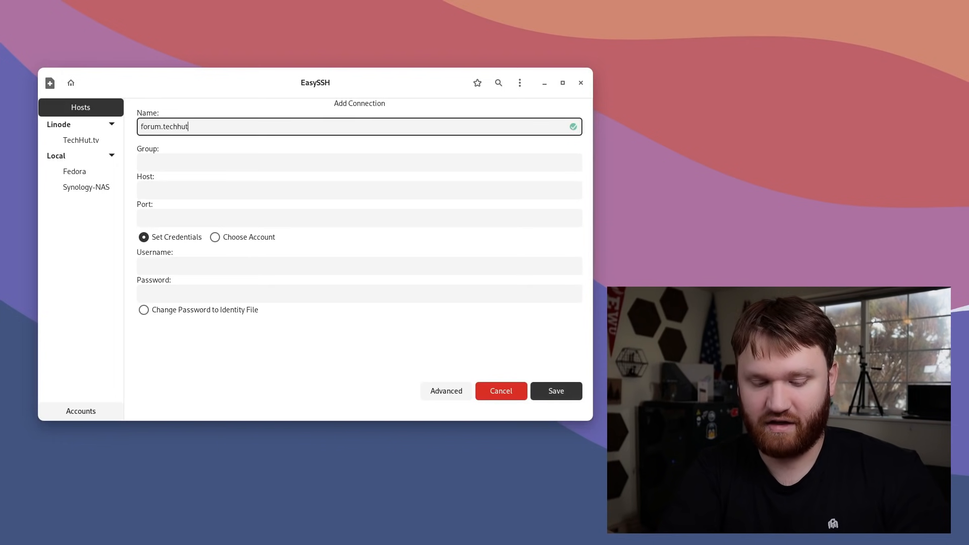
left_click(358, 162)
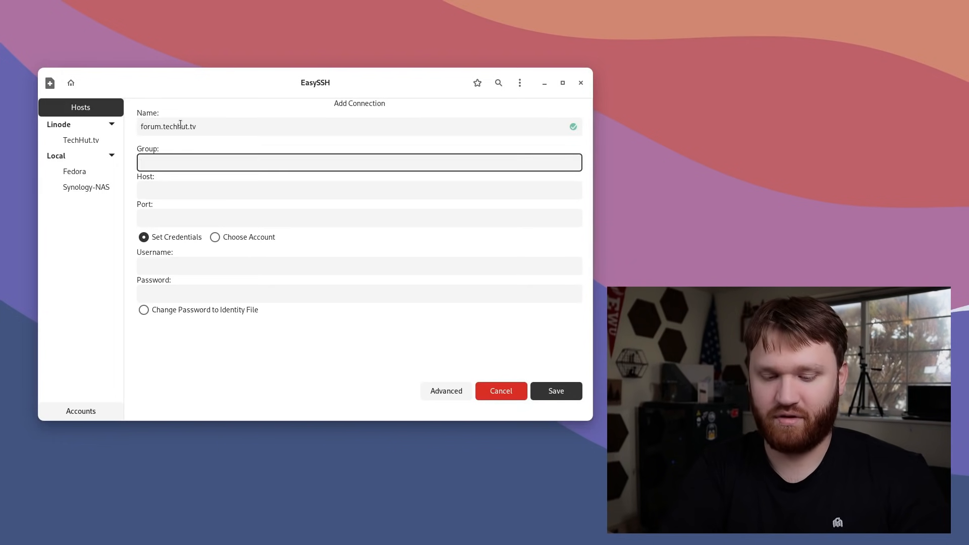
type("Linode")
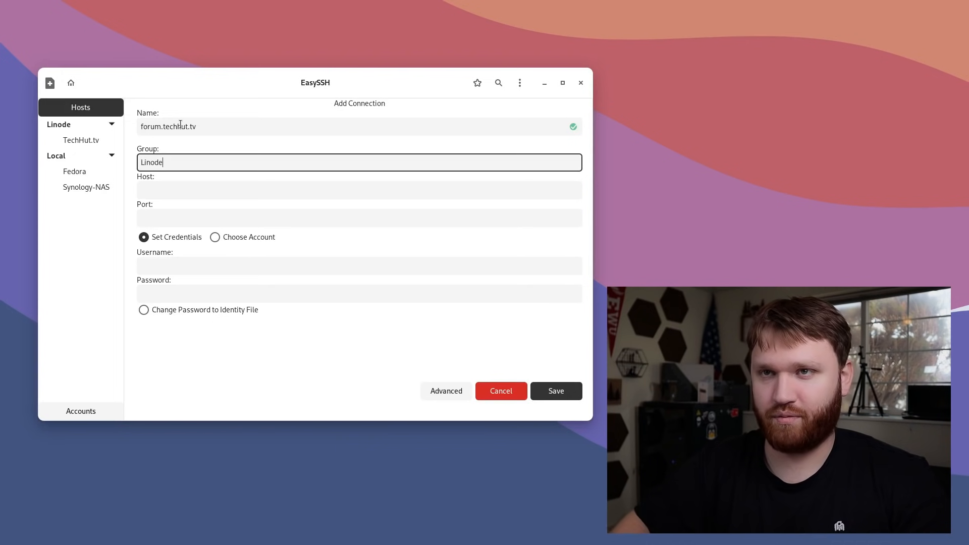
mouse_move(26, 76)
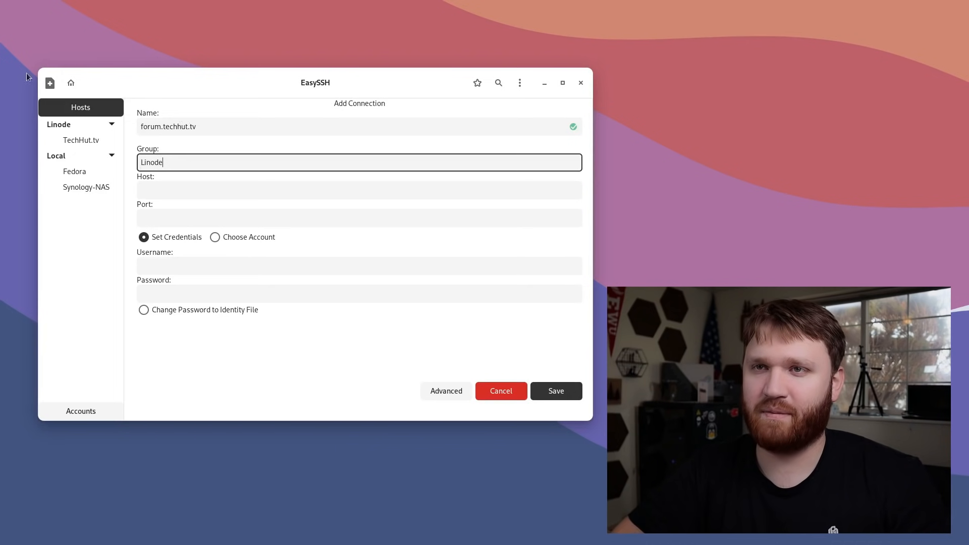
Enter the host address and set the connection to use a saved account.
left_click(358, 189)
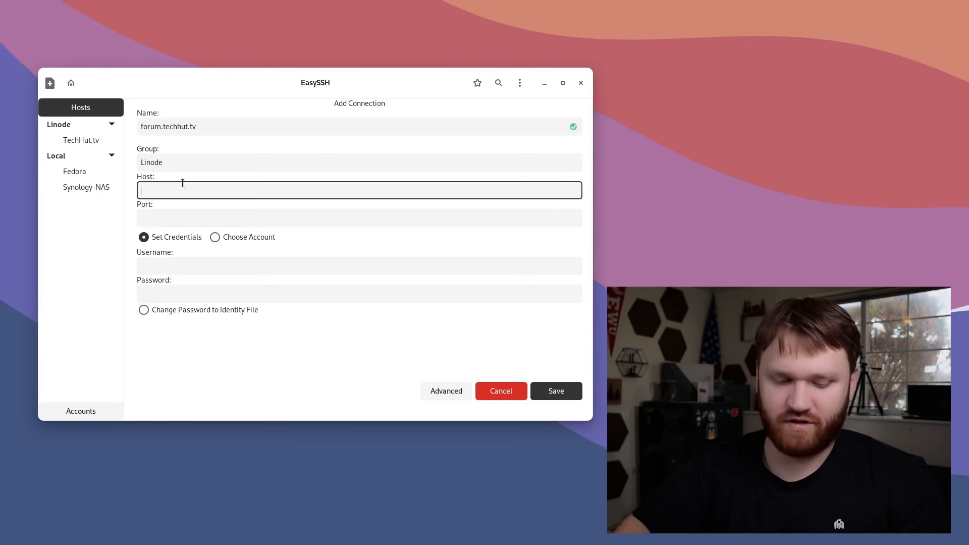
type("forum.techhut.tv")
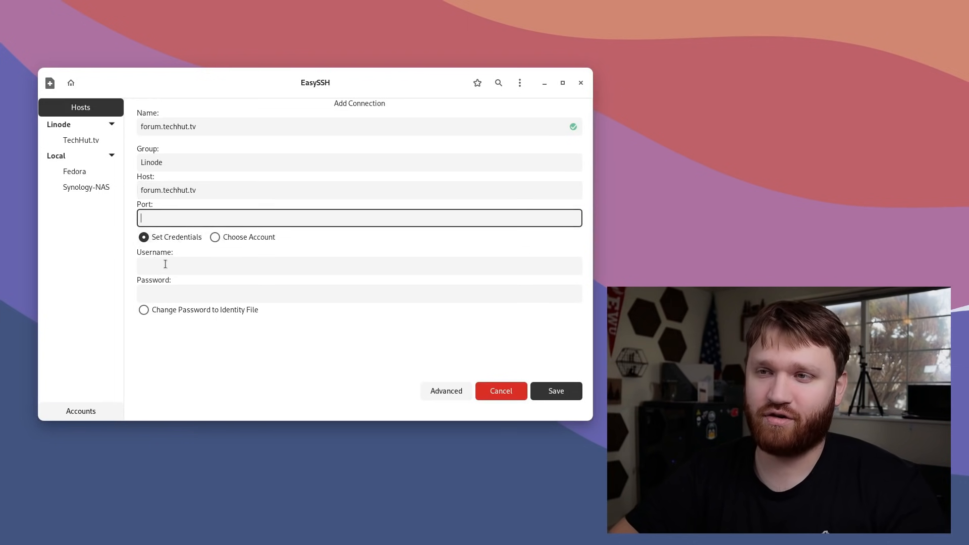
left_click(359, 265)
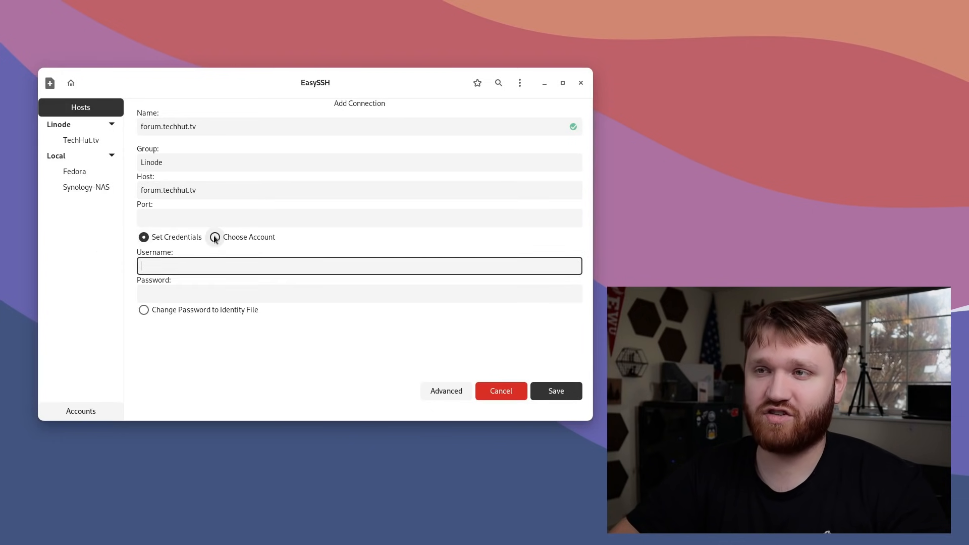
left_click(214, 236)
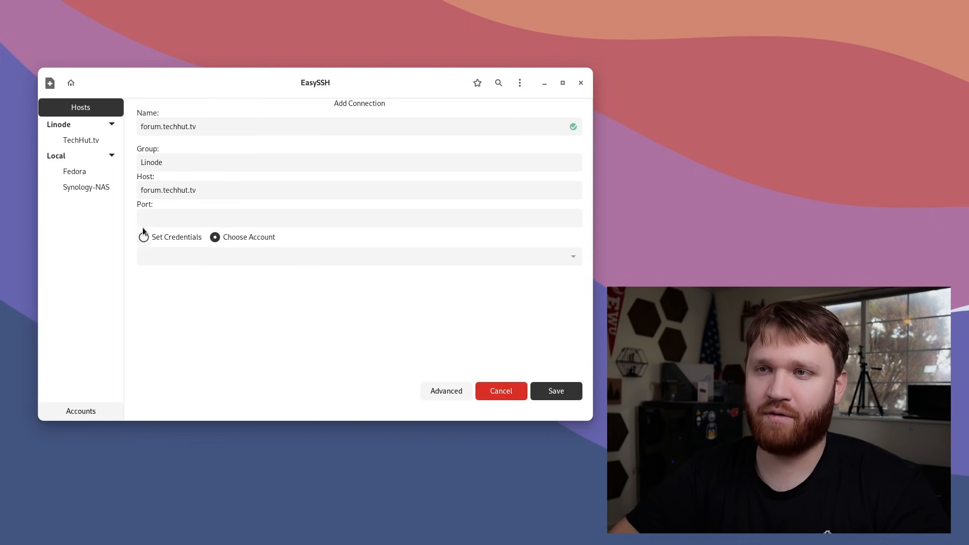
Look at the account manager's new-account form and dismiss it without saving.
left_click(81, 411)
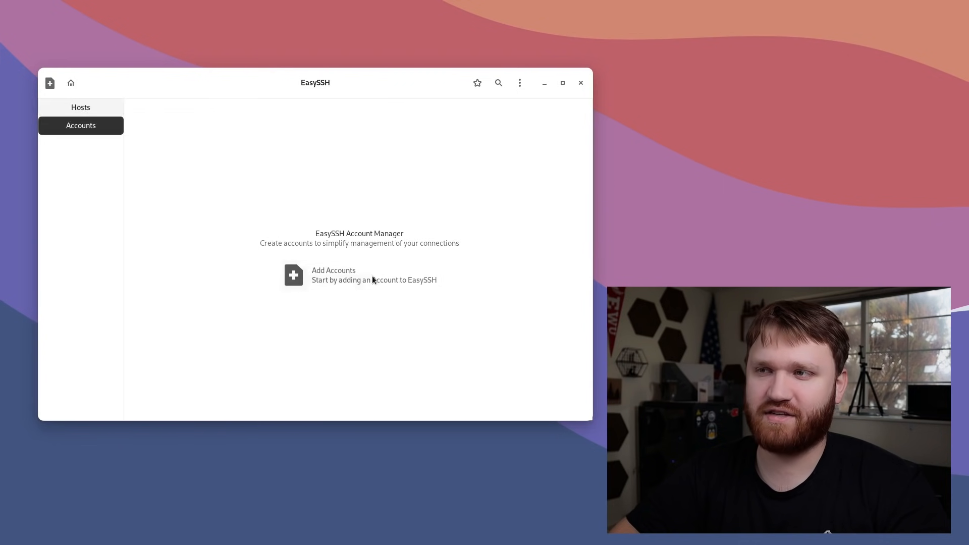
left_click(292, 274)
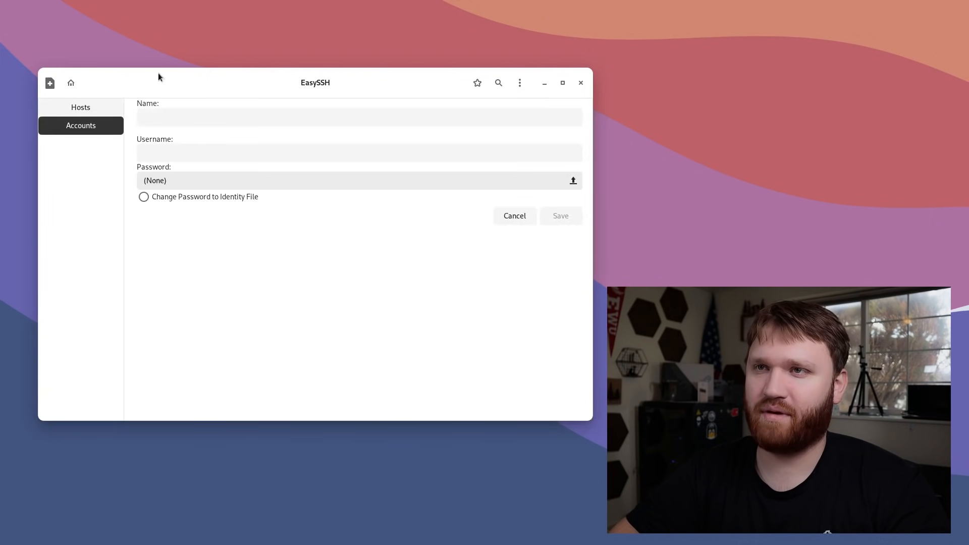
mouse_move(202, 204)
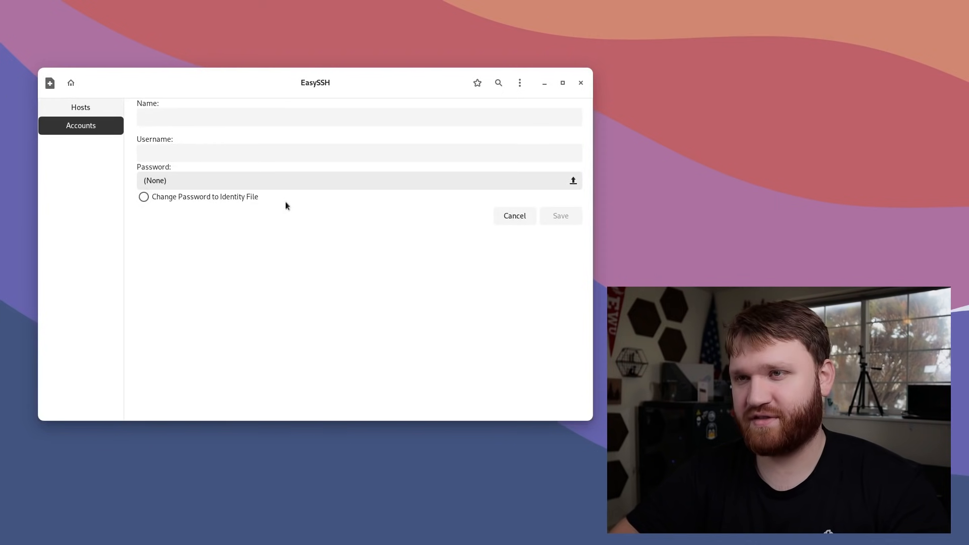
left_click(80, 107)
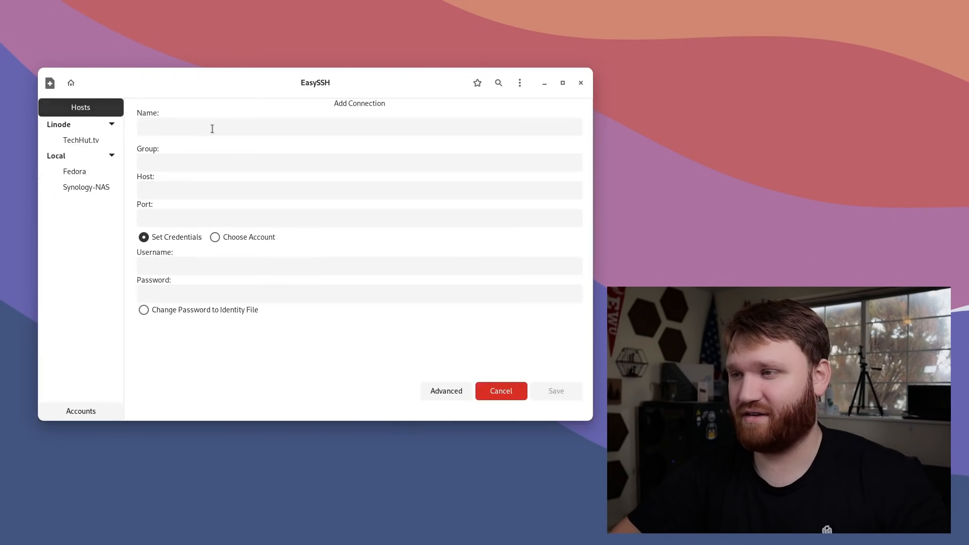
Enter host forum.techhut.tv, username brandon and a password with Set Credentials.
type("forum.techhut.tv")
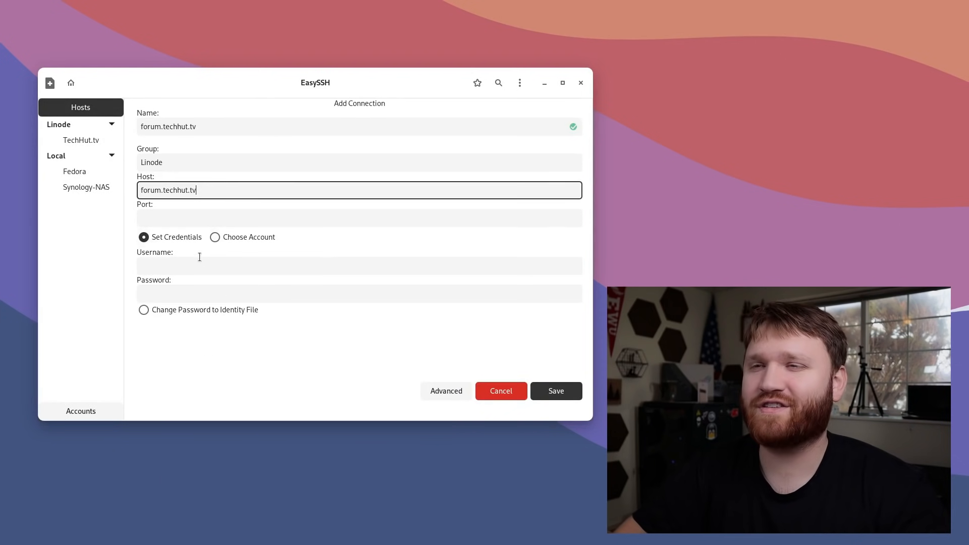
type("brandon")
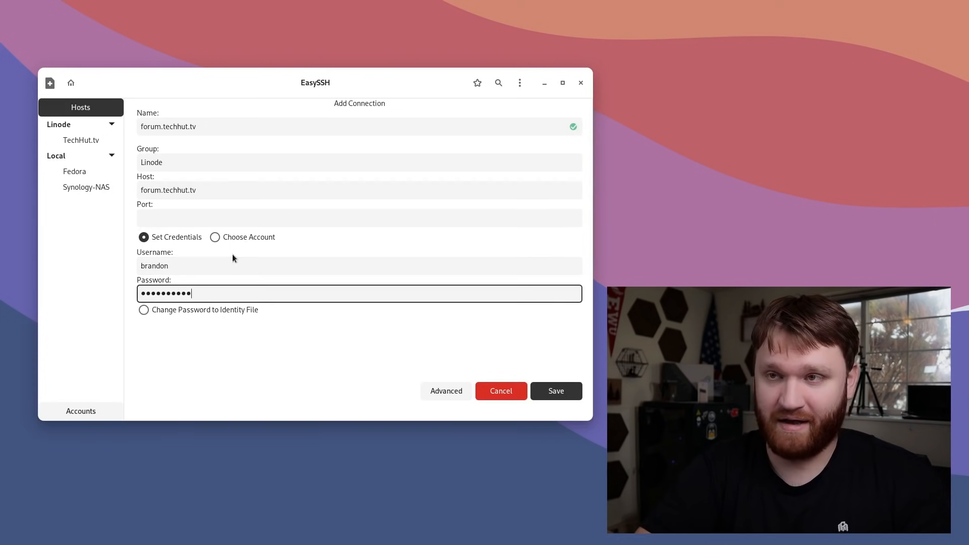
type("•")
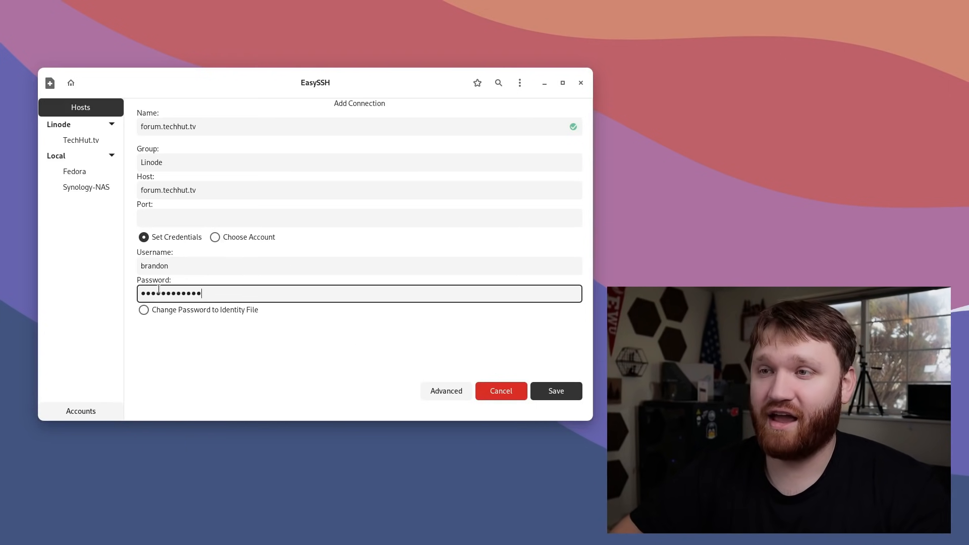
Expand the advanced options and review appearance, tunnels and extra SSH arguments.
left_click(445, 390)
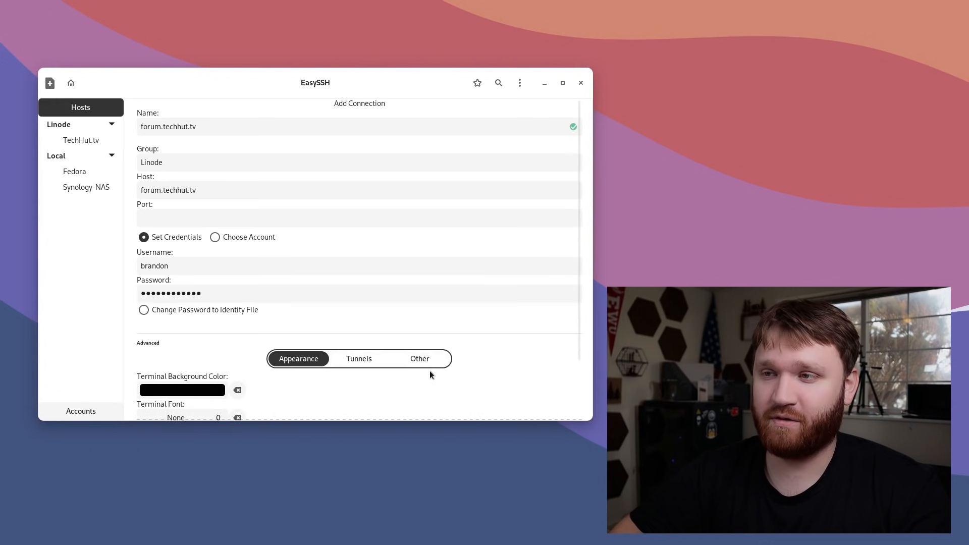
scroll("down", 3)
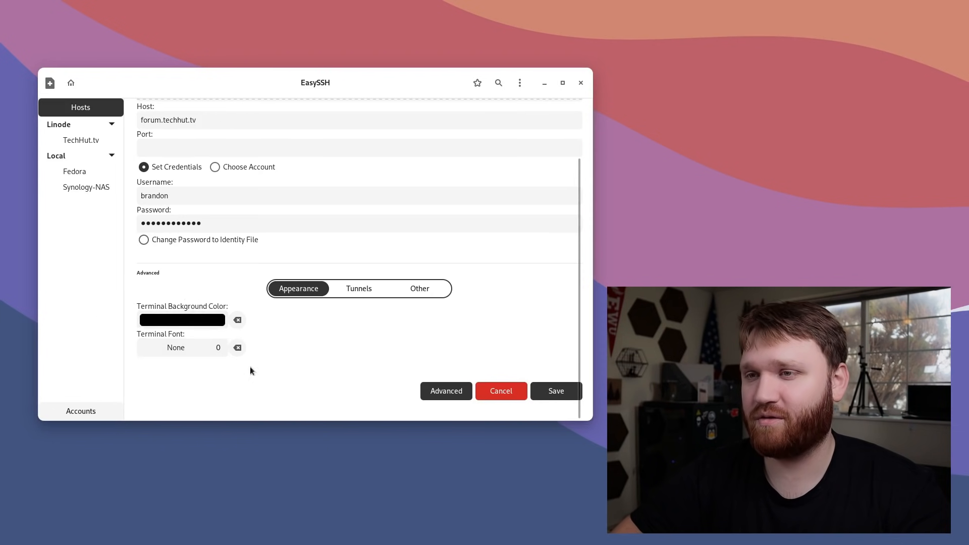
left_click(358, 288)
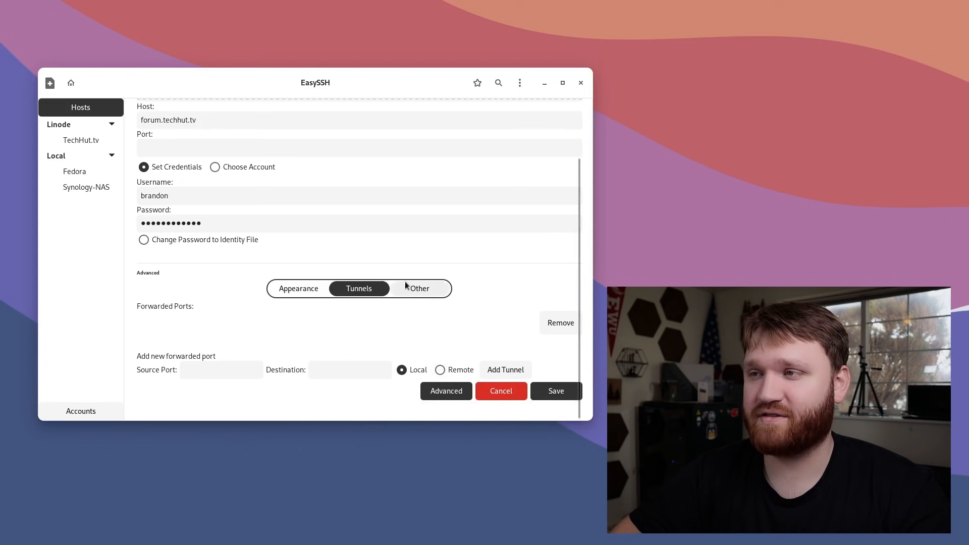
left_click(419, 288)
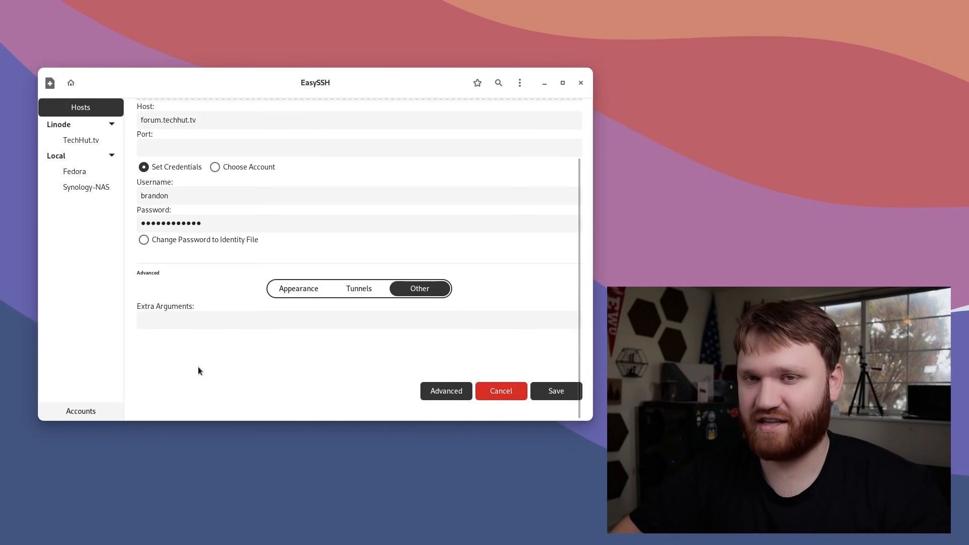
mouse_move(254, 310)
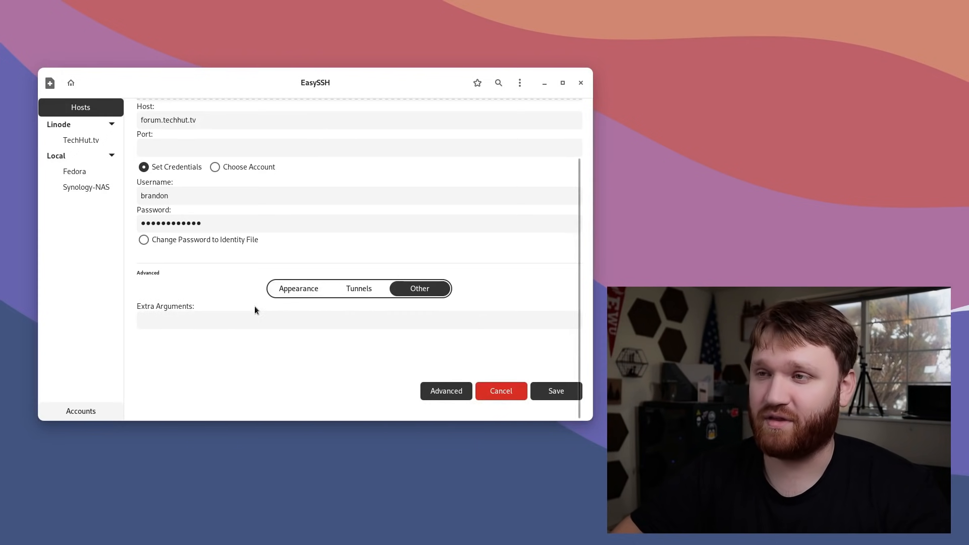
mouse_move(164, 314)
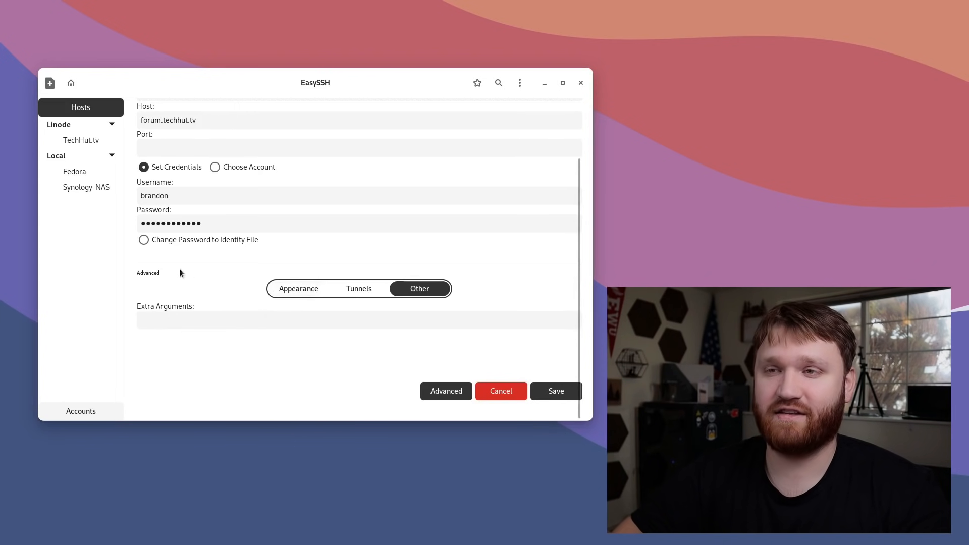
Save the forum.techhut.tv connection under Linode and connect to it in a terminal.
left_click(555, 391)
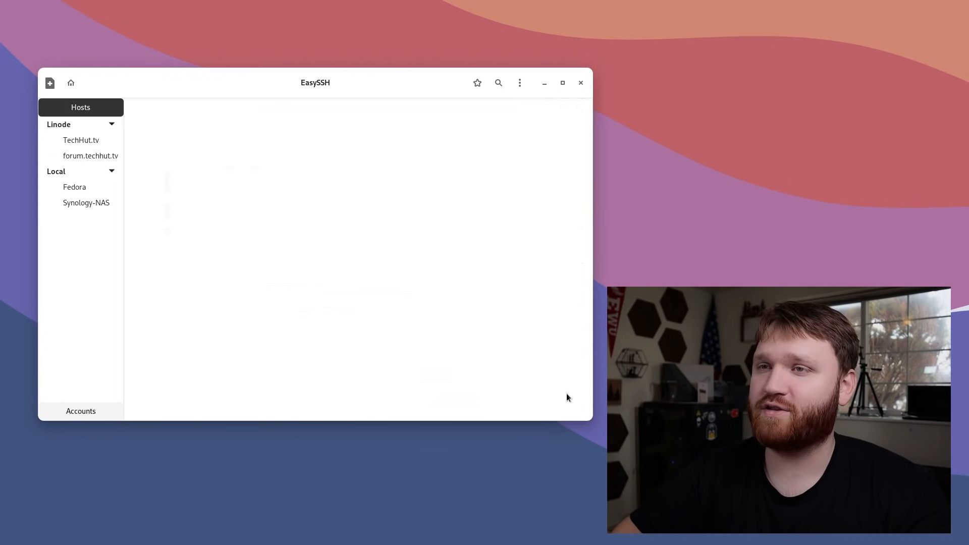
left_click(90, 155)
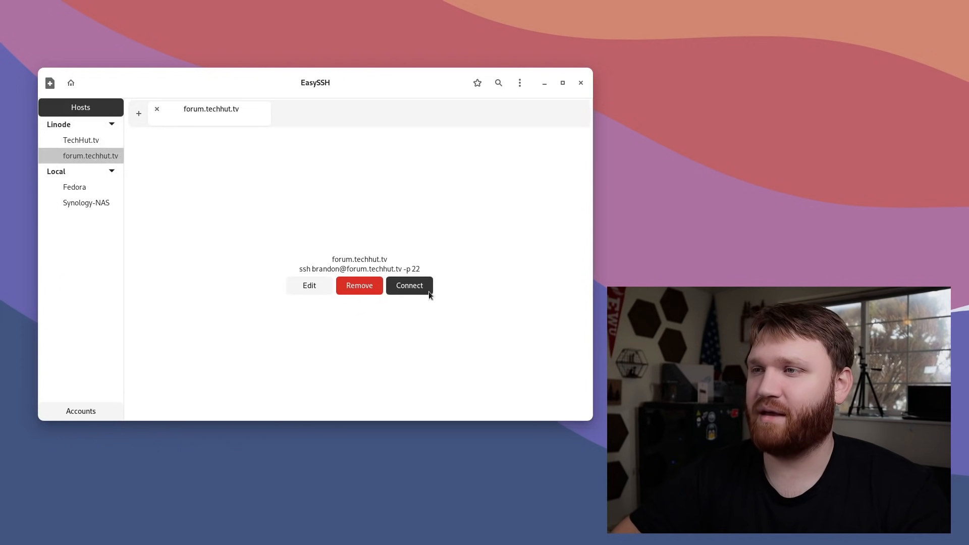
left_click(408, 285)
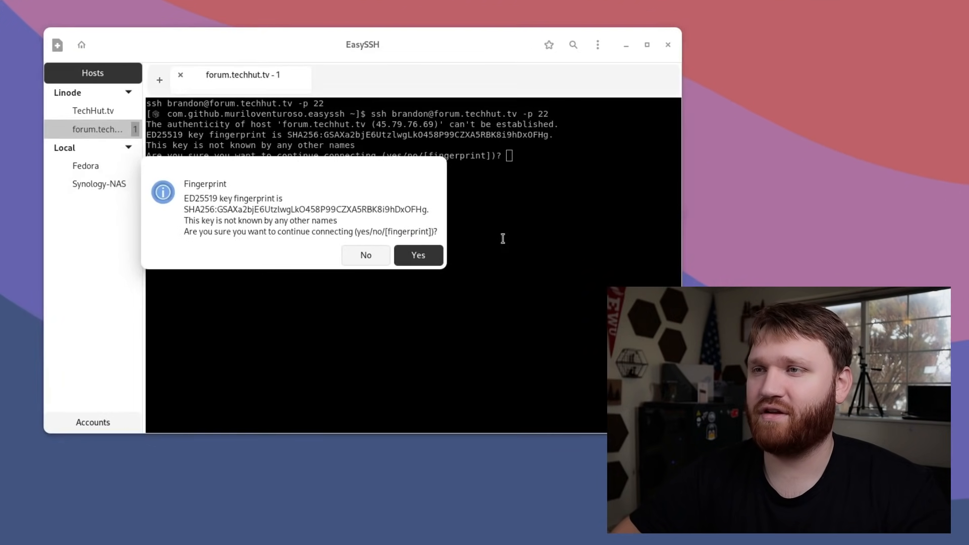
Accept the host fingerprint and run sudo apt update on forum.techhut.tv.
left_click(418, 254)
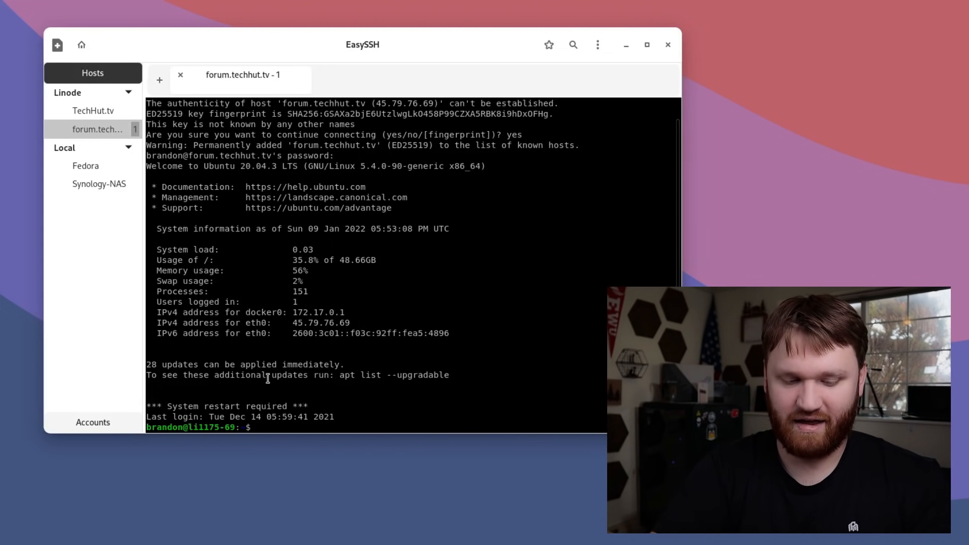
type("sudo apt update")
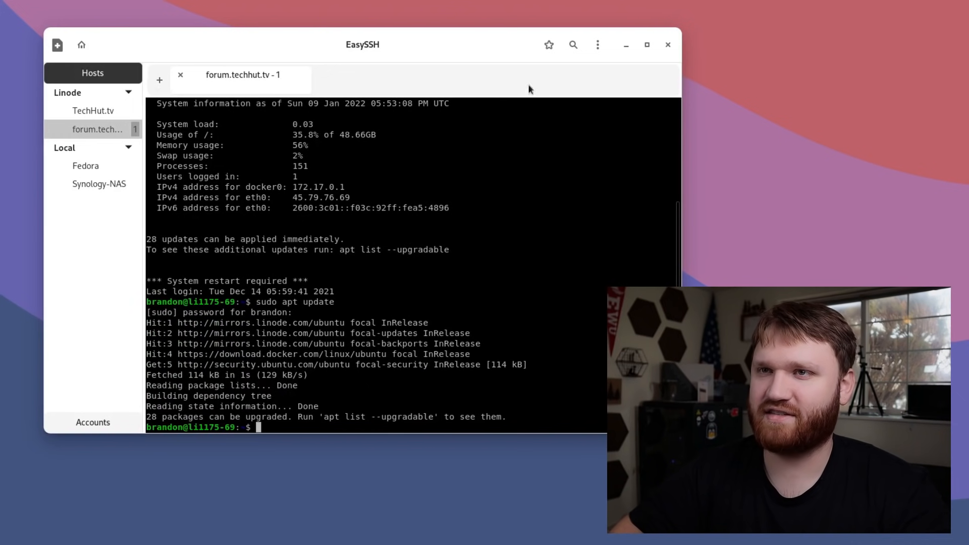
mouse_move(655, 240)
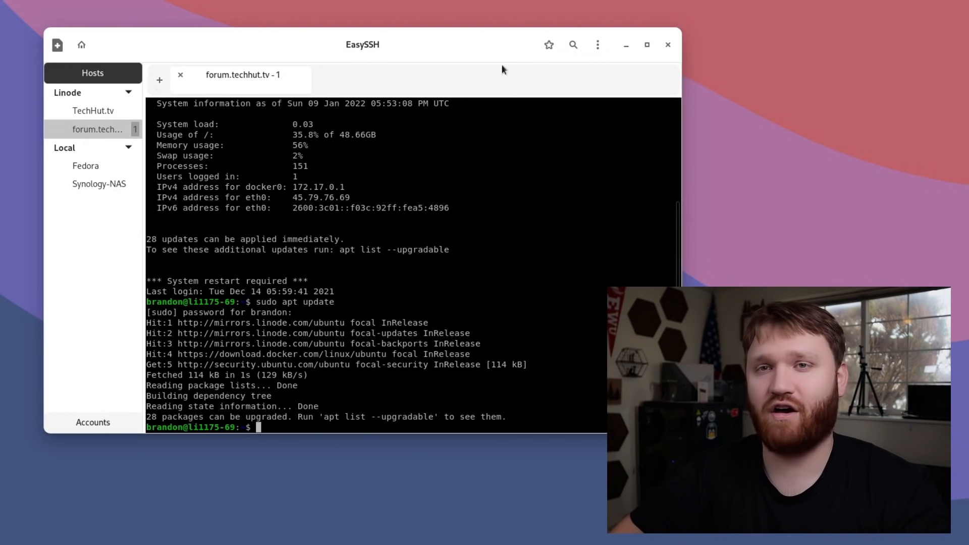
mouse_move(260, 323)
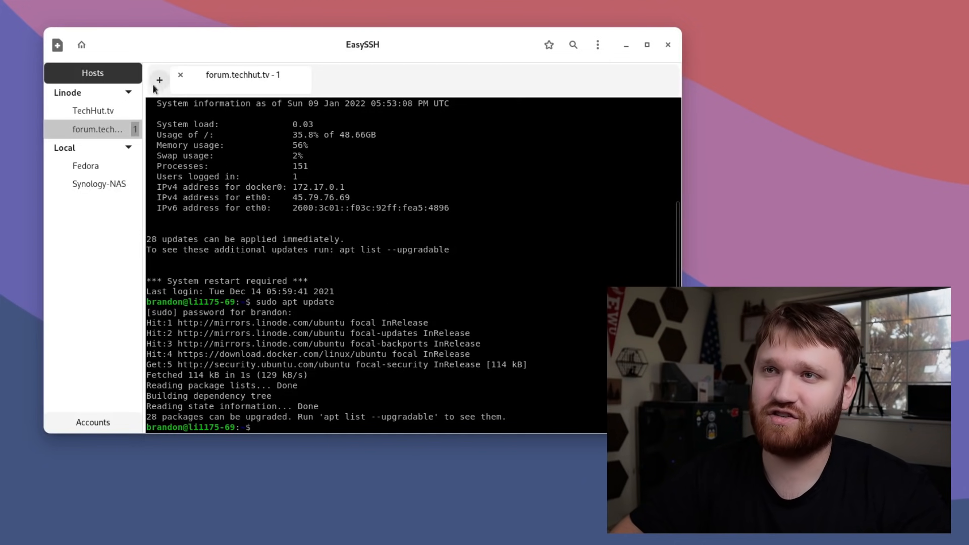
Add a second forum.techhut.tv terminal tab and run htop in the first.
left_click(159, 81)
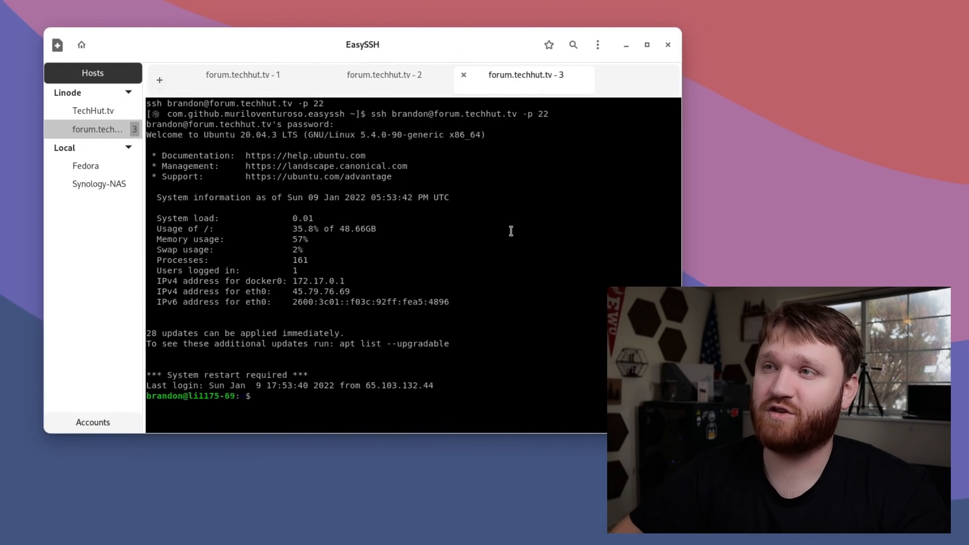
left_click(243, 74)
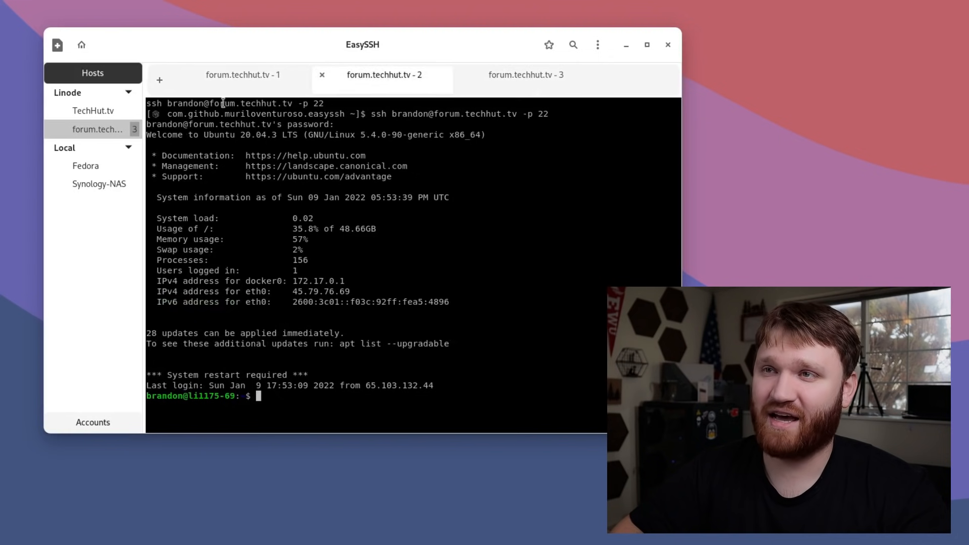
left_click(243, 74)
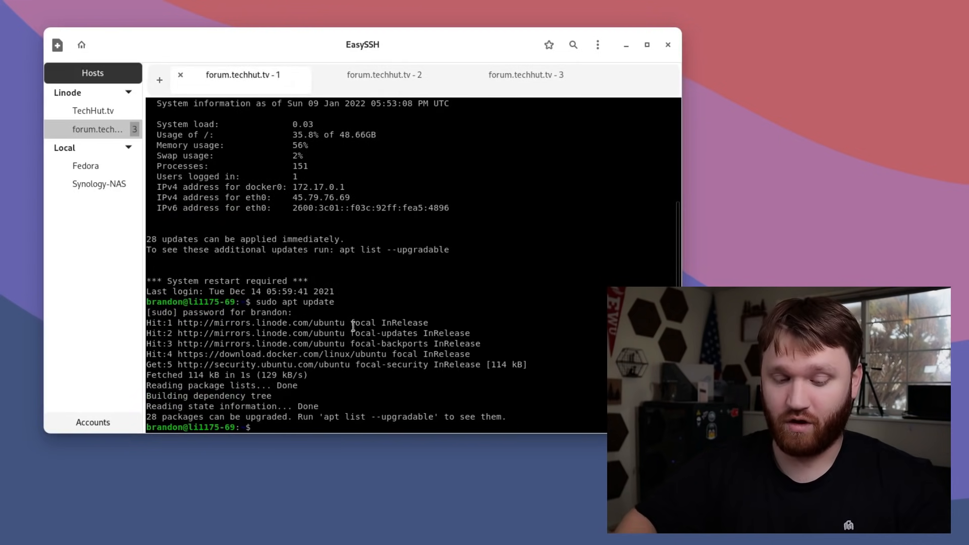
type("htop")
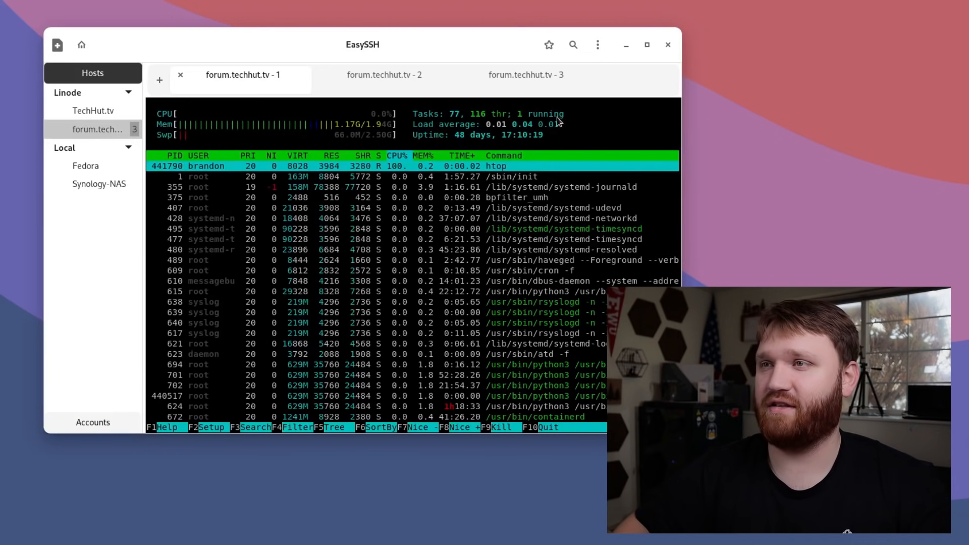
Switch between the sessions and add a third forum.techhut.tv terminal tab.
left_click(384, 75)
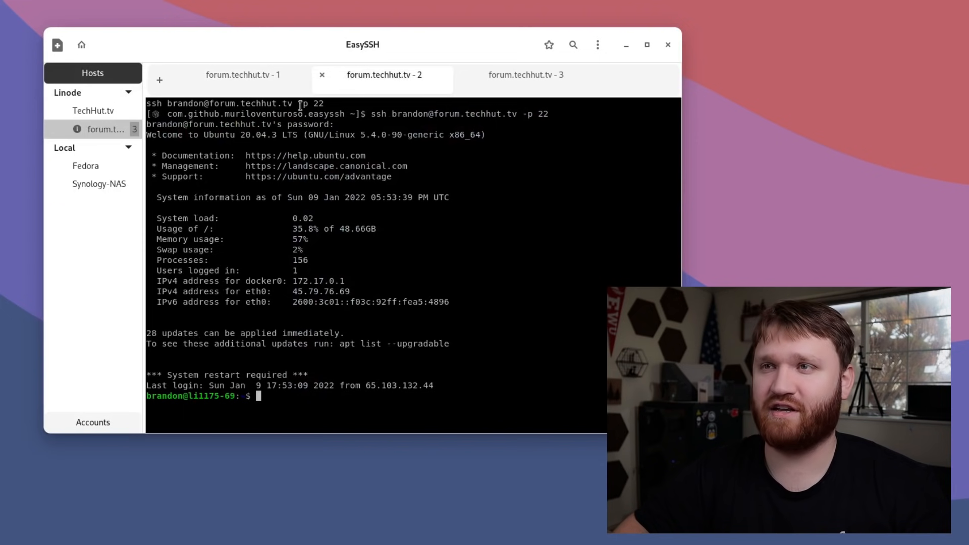
left_click(243, 75)
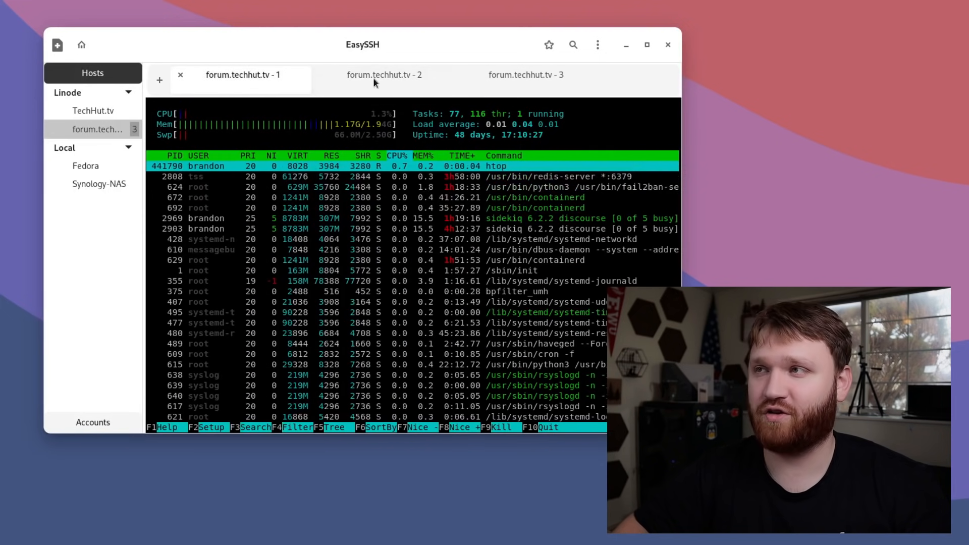
left_click(243, 75)
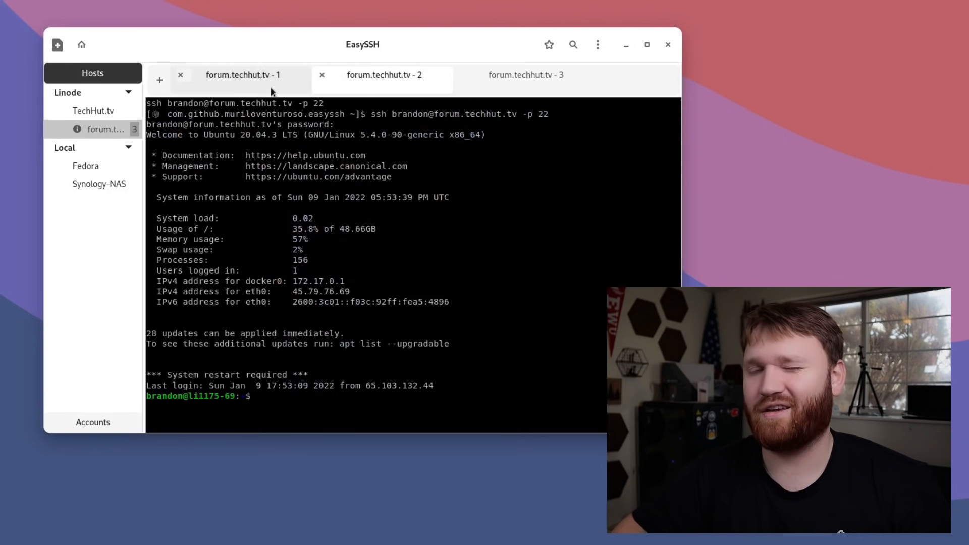
left_click(384, 75)
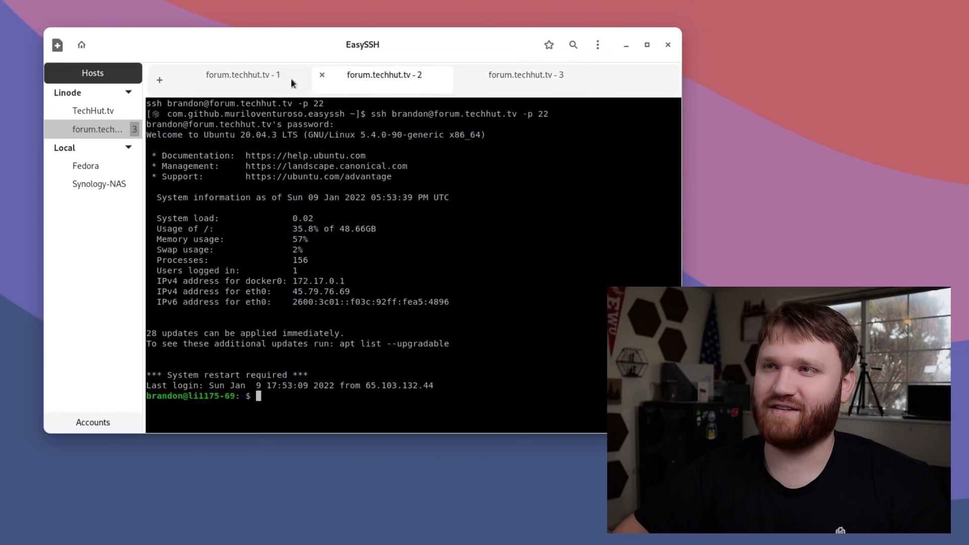
mouse_move(262, 84)
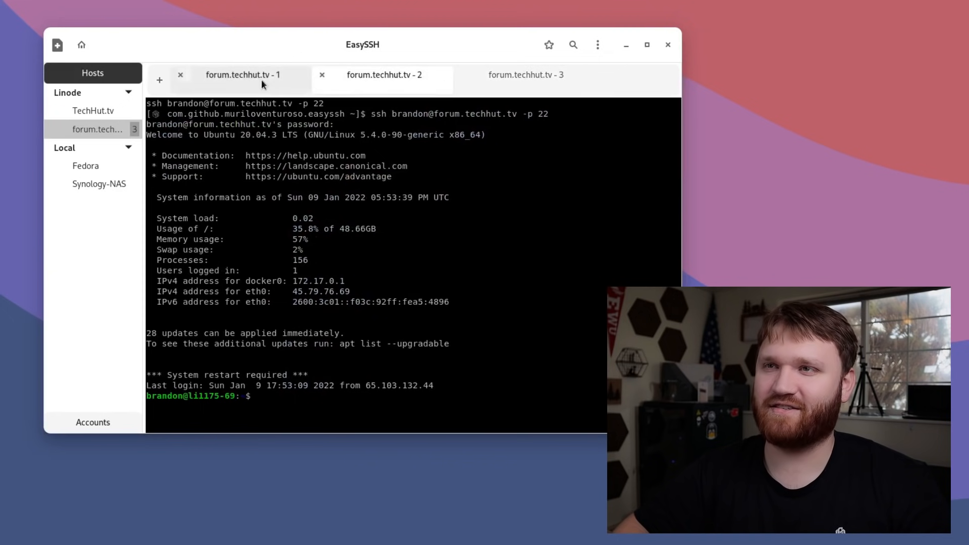
left_click(384, 74)
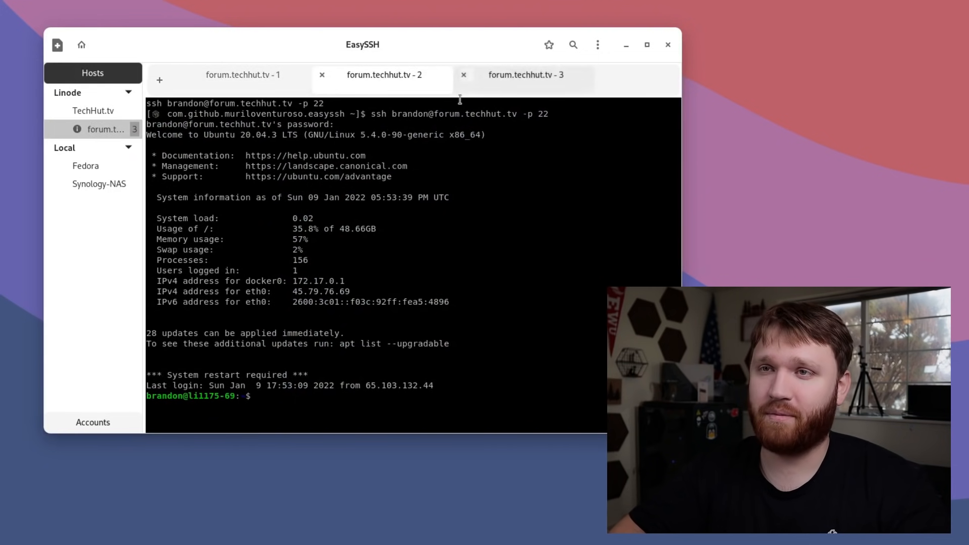
Connect to the Fedora host listed under Local in the Hosts sidebar.
left_click(85, 166)
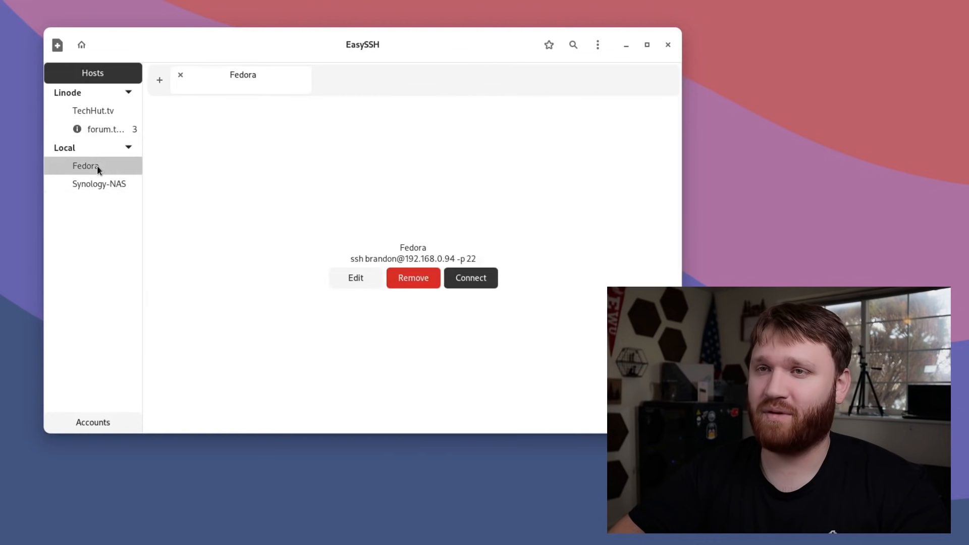
mouse_move(103, 99)
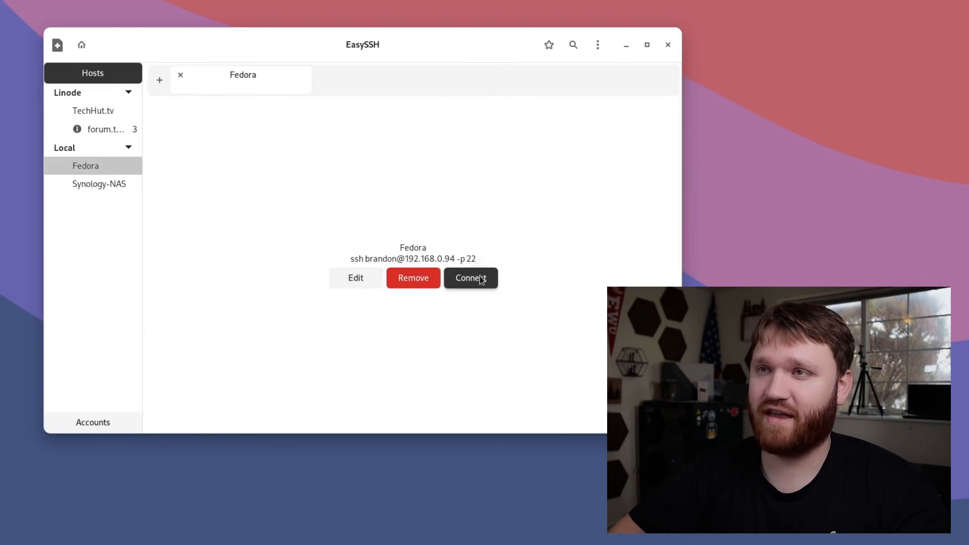
left_click(469, 278)
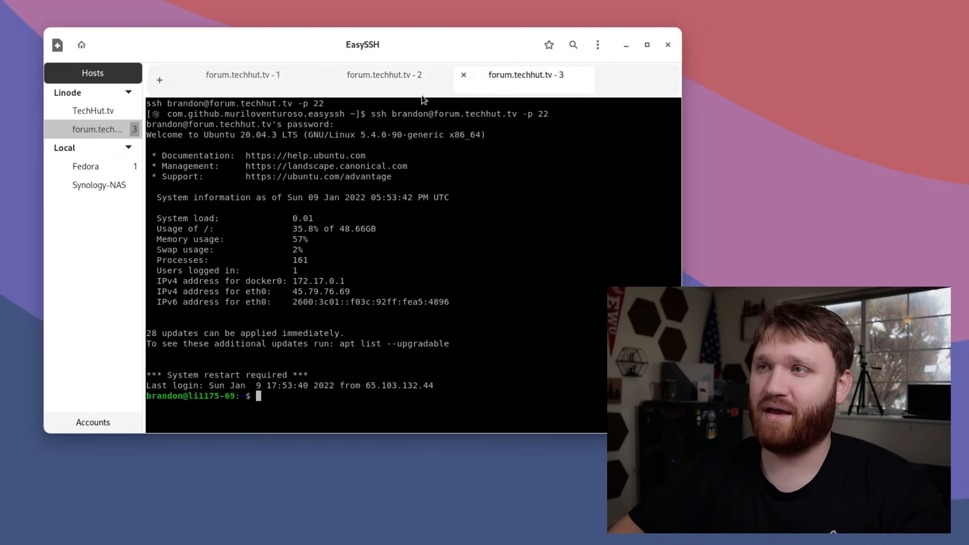
Cycle through the forum.techhut.tv tabs to confirm htop runs in the first, ending on the second session.
left_click(242, 74)
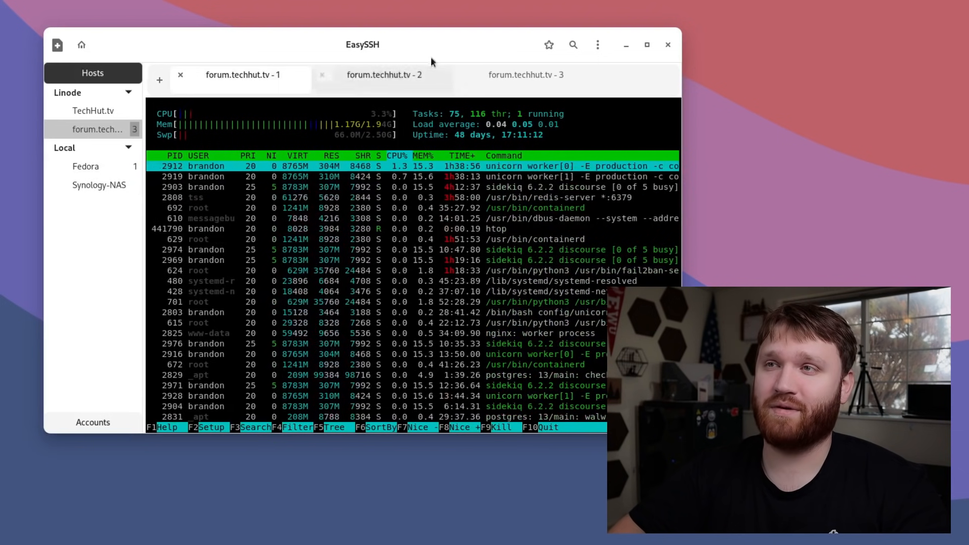
left_click(86, 165)
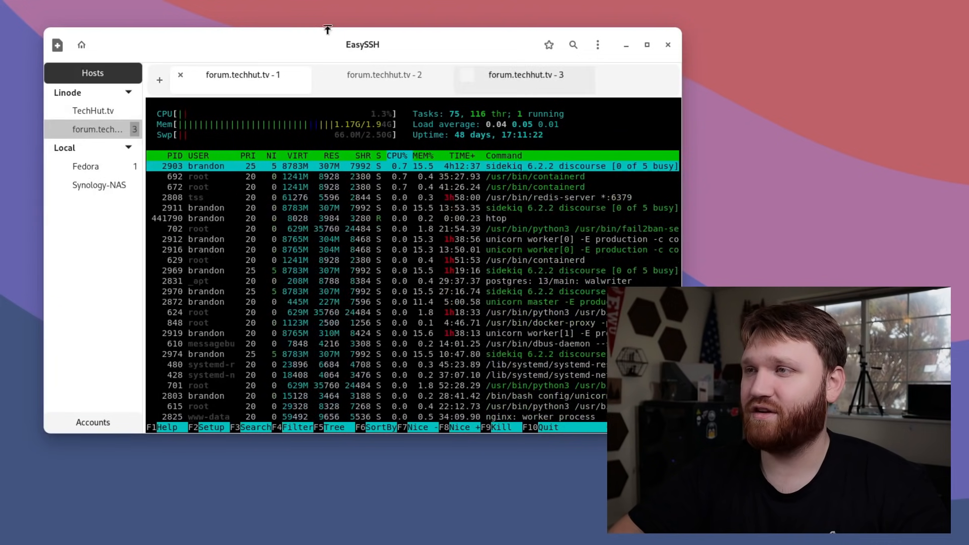
left_click(526, 74)
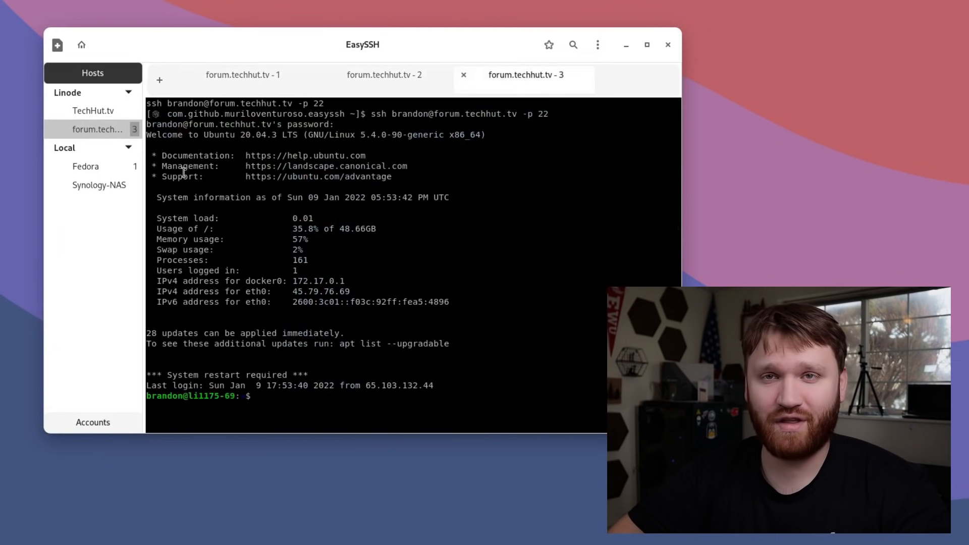
left_click(384, 75)
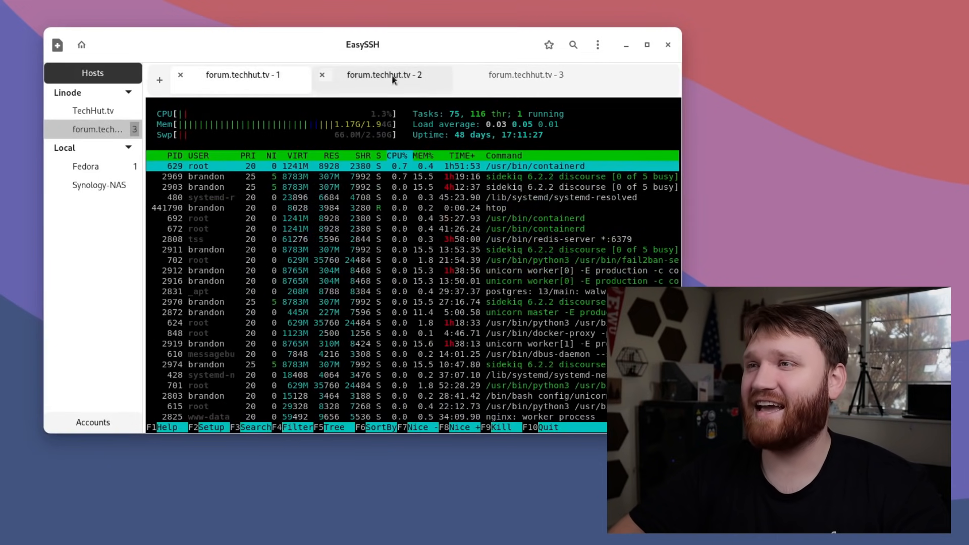
left_click(527, 75)
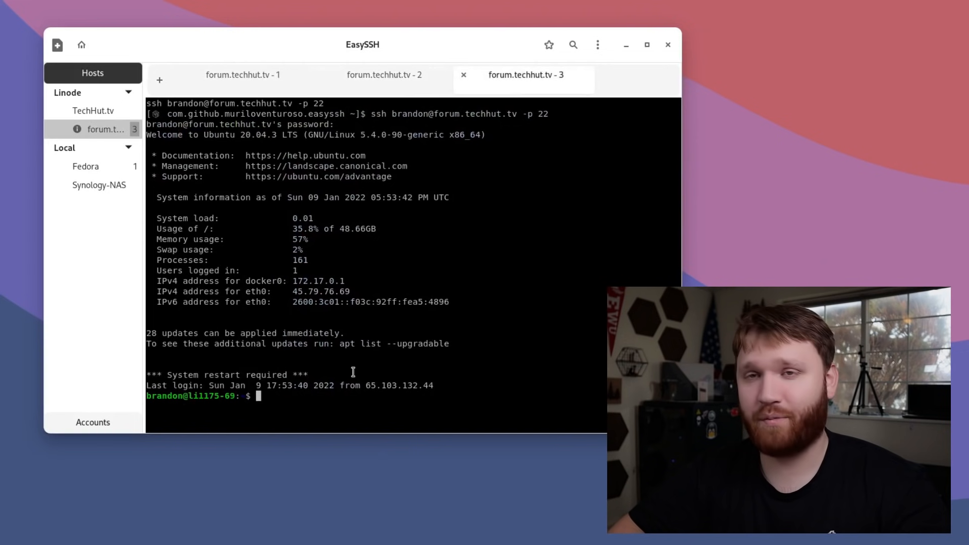
left_click(384, 75)
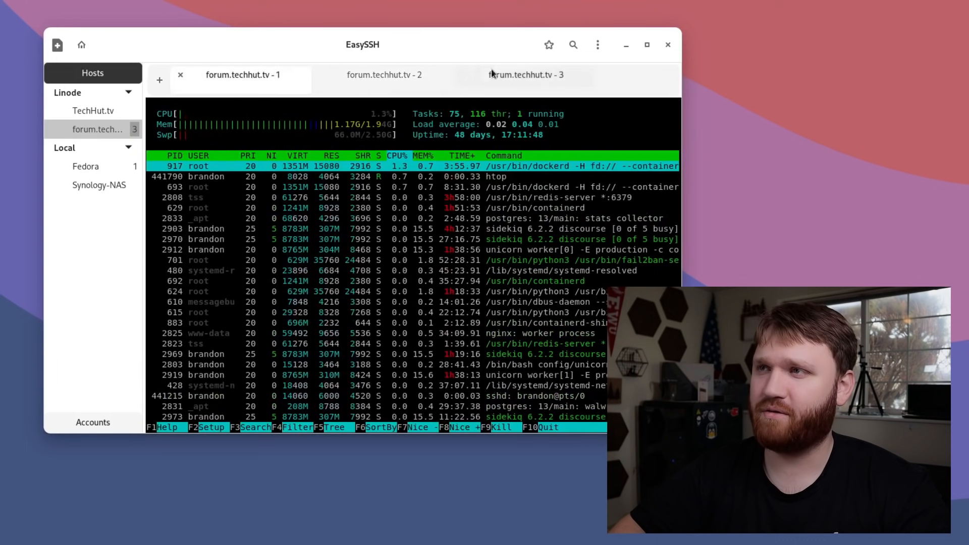
left_click(384, 74)
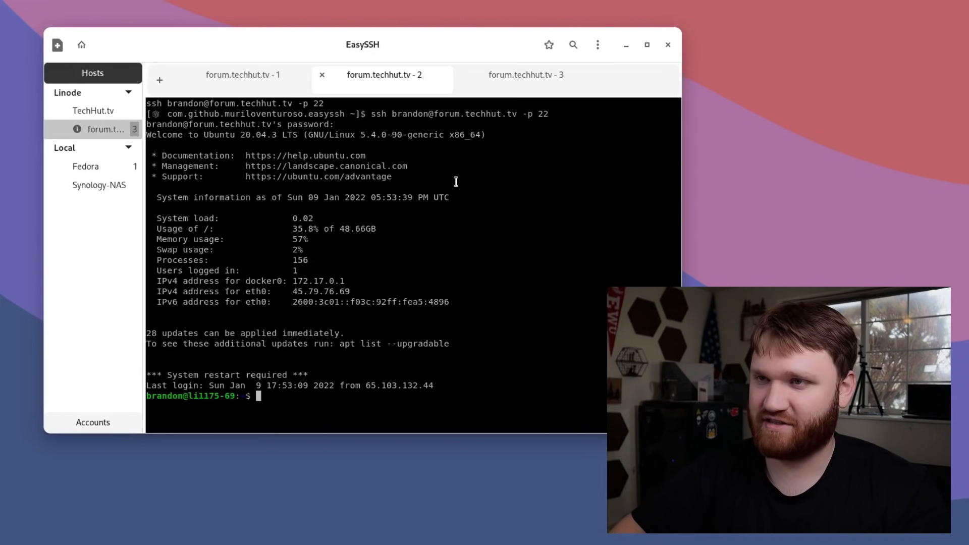
mouse_move(387, 244)
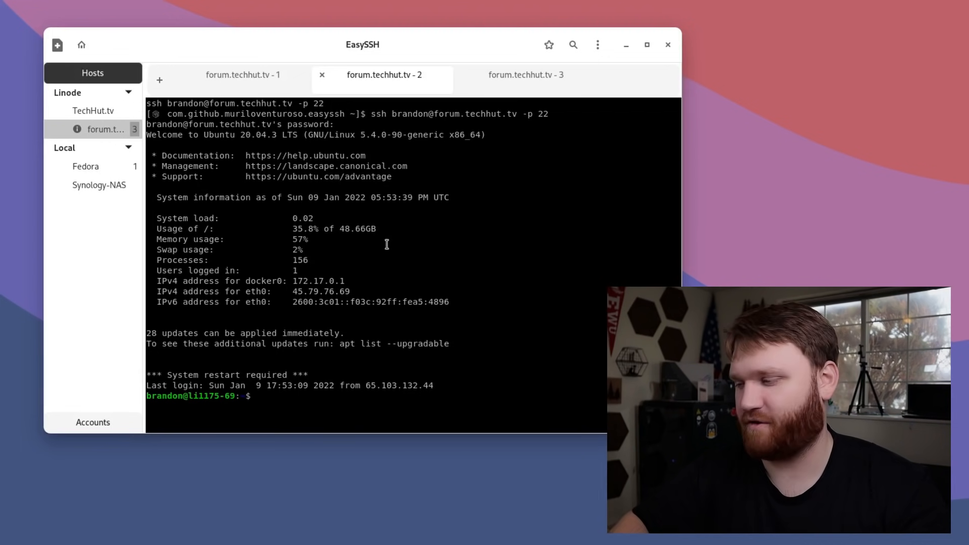